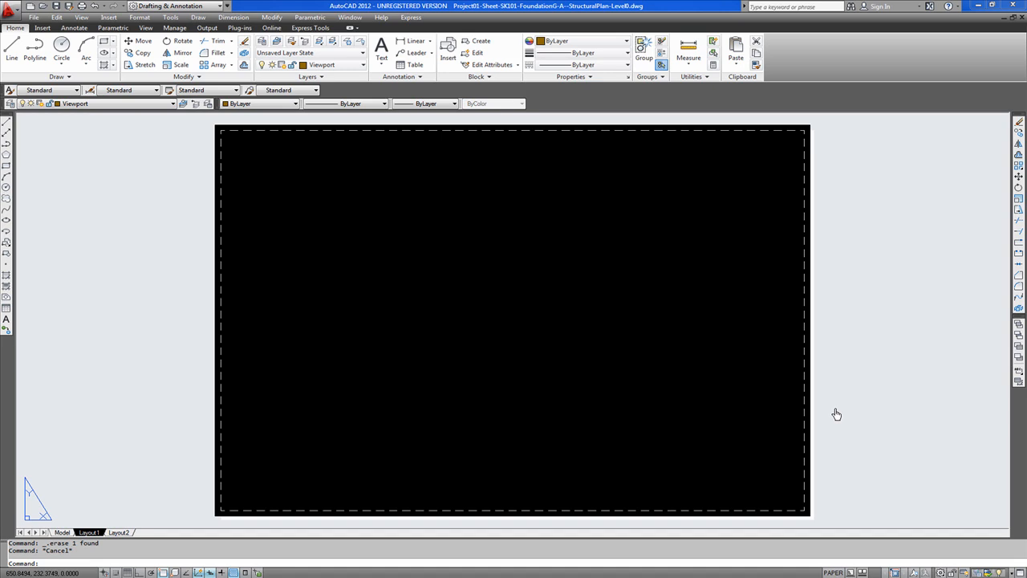
{"action": "mouse_move", "coordinate": [603, 191]}
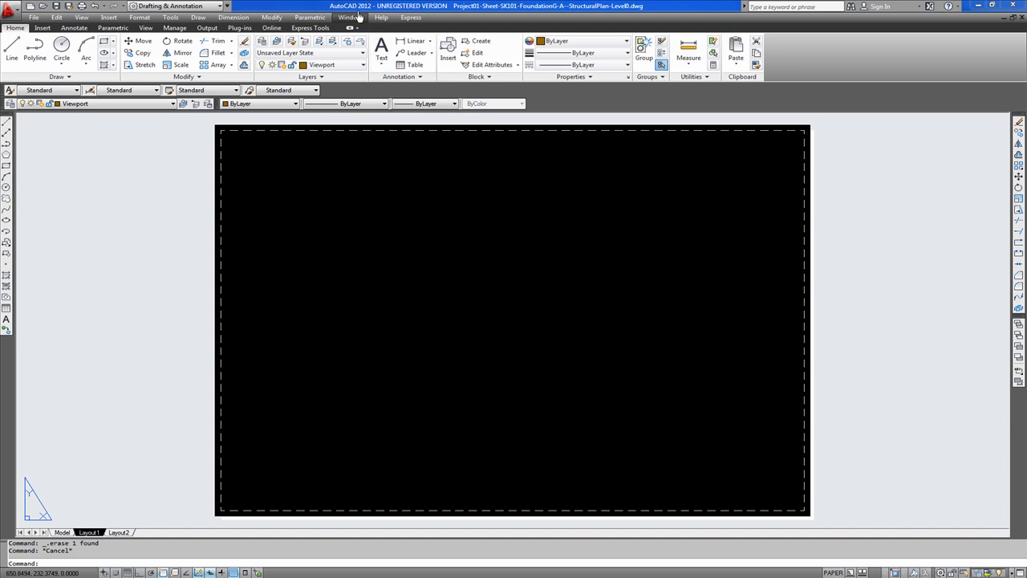
{"action": "mouse_move", "coordinate": [273, 464]}
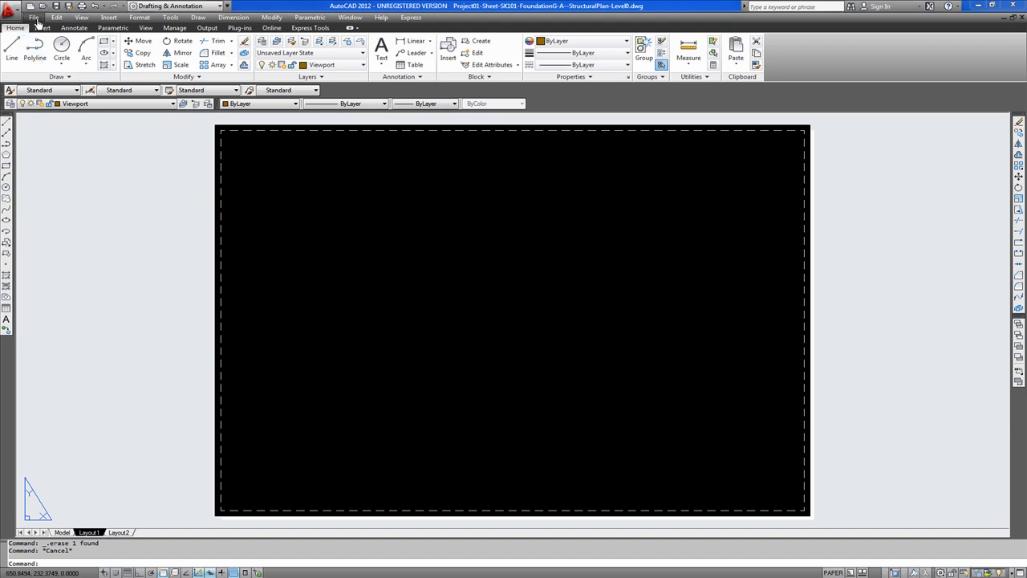
Open Layout1's page setup from the Page Setup Manager and list available plotters.
{"action": "left_click", "coordinate": [34, 17]}
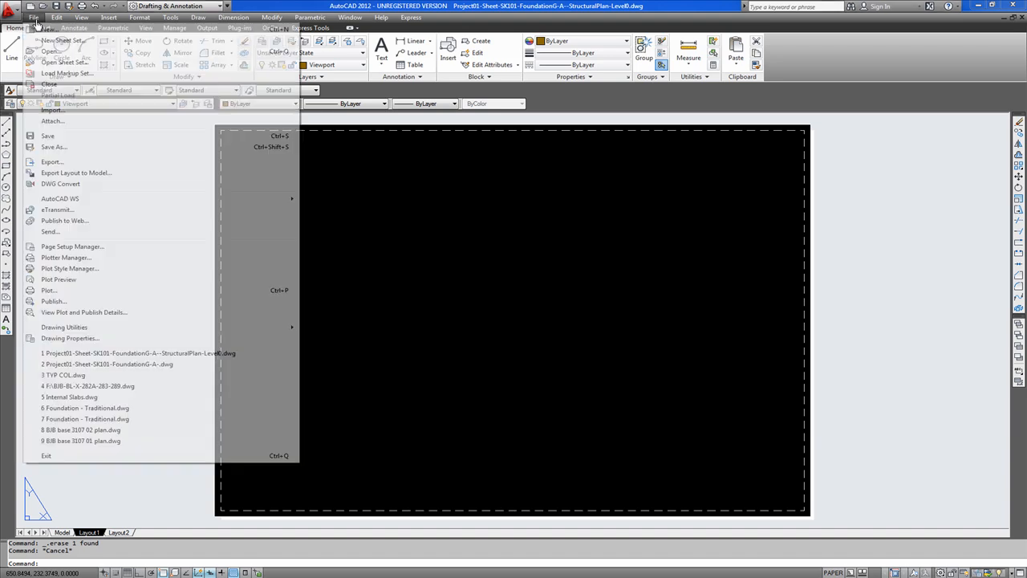
{"action": "left_click", "coordinate": [73, 247]}
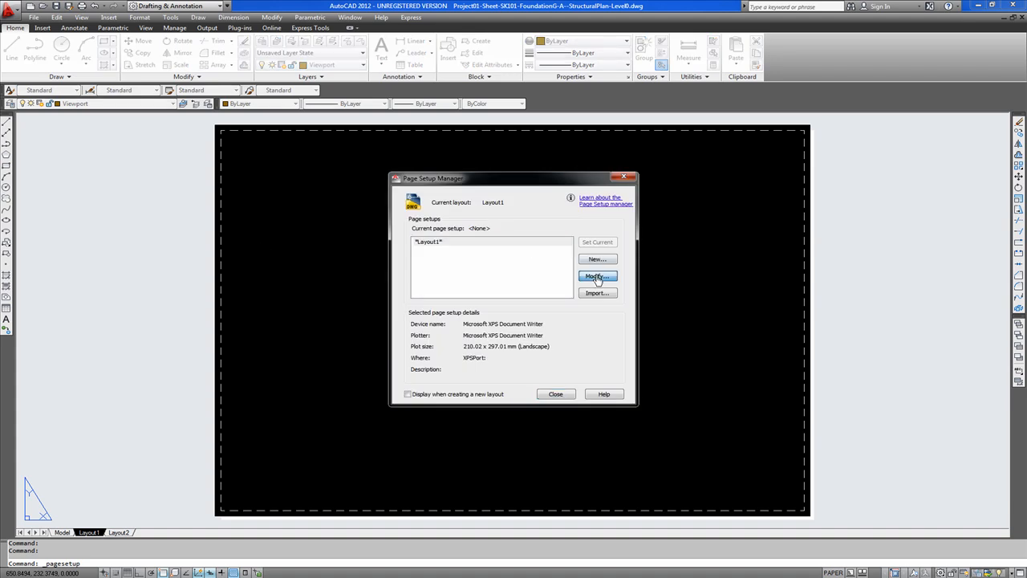
{"action": "left_click", "coordinate": [596, 276]}
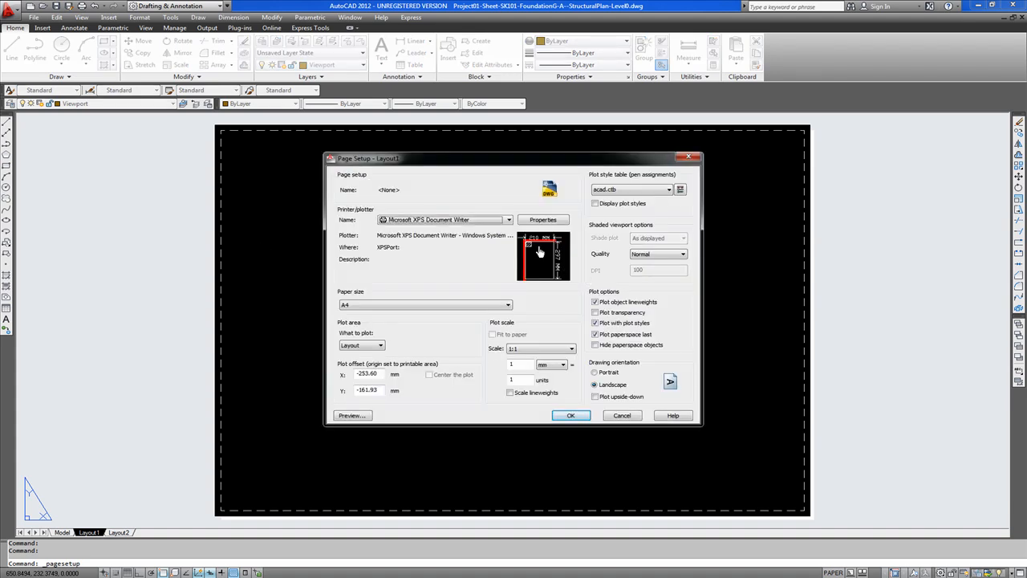
{"action": "left_click", "coordinate": [508, 219]}
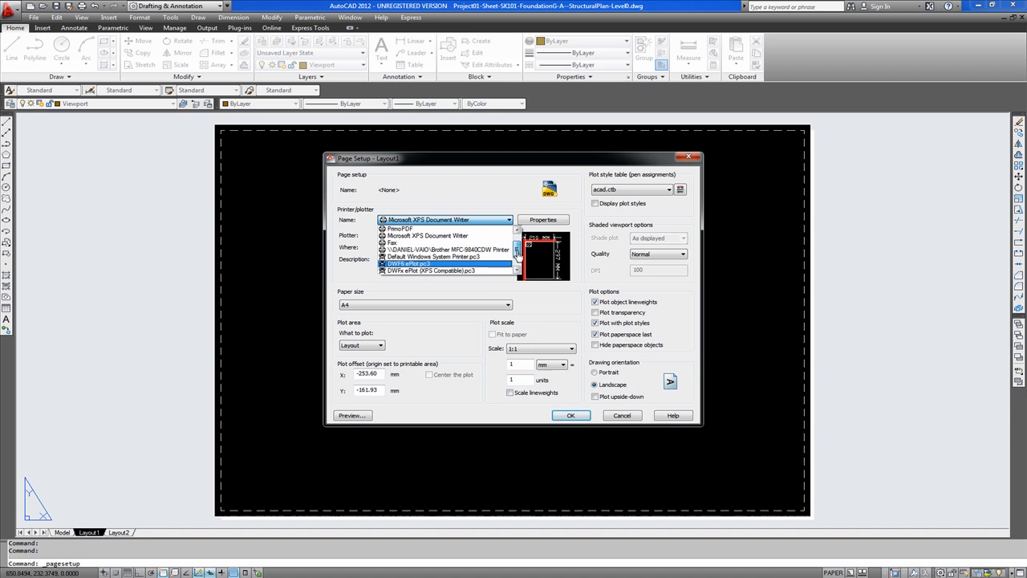
Select DWG To PDF.pc3 as Layout1's plotter and browse the paper sizes toward ISO A3.
{"action": "left_click", "coordinate": [426, 219]}
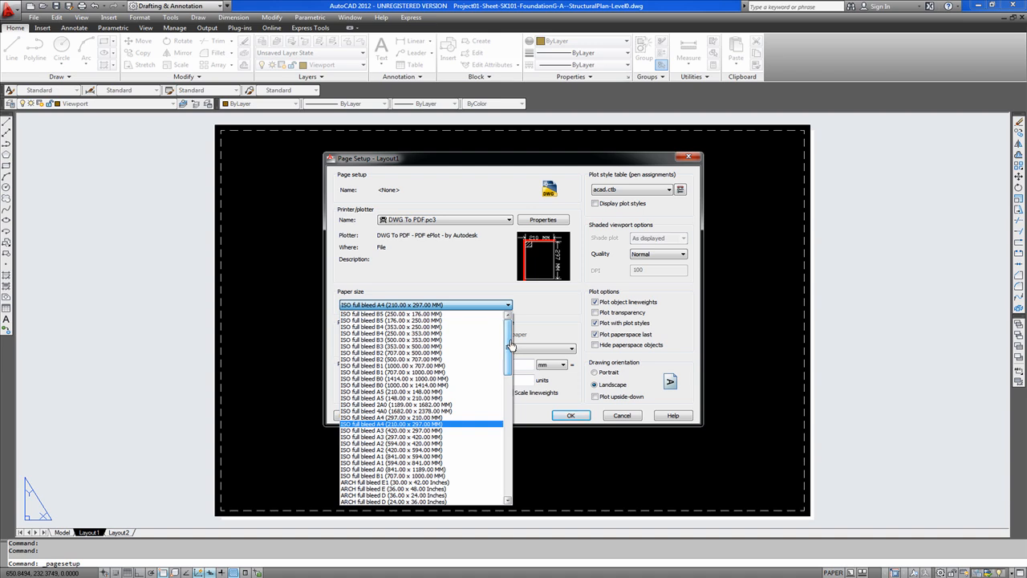
{"action": "scroll", "scroll_direction": "down", "scroll_amount": 3}
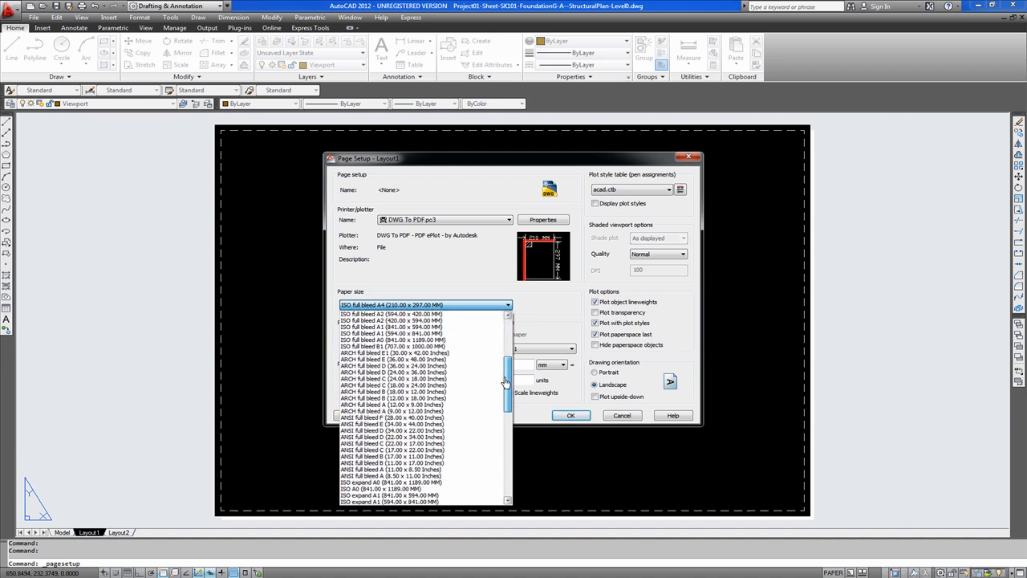
{"action": "scroll", "scroll_direction": "down", "scroll_amount": 3}
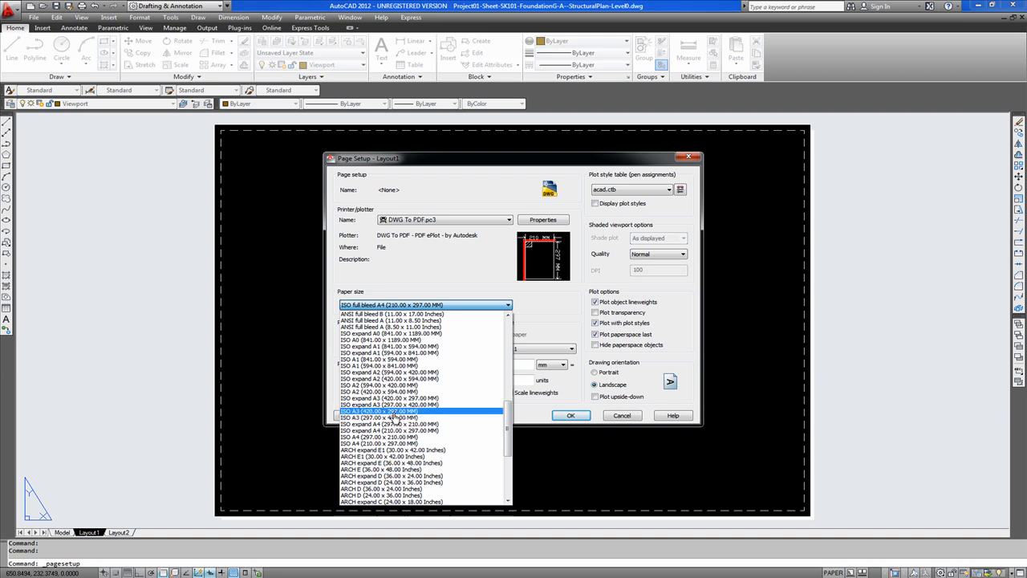
Apply ISO A3 (420 x 297 mm) paper with Extents as the plot area.
{"action": "left_click", "coordinate": [378, 411]}
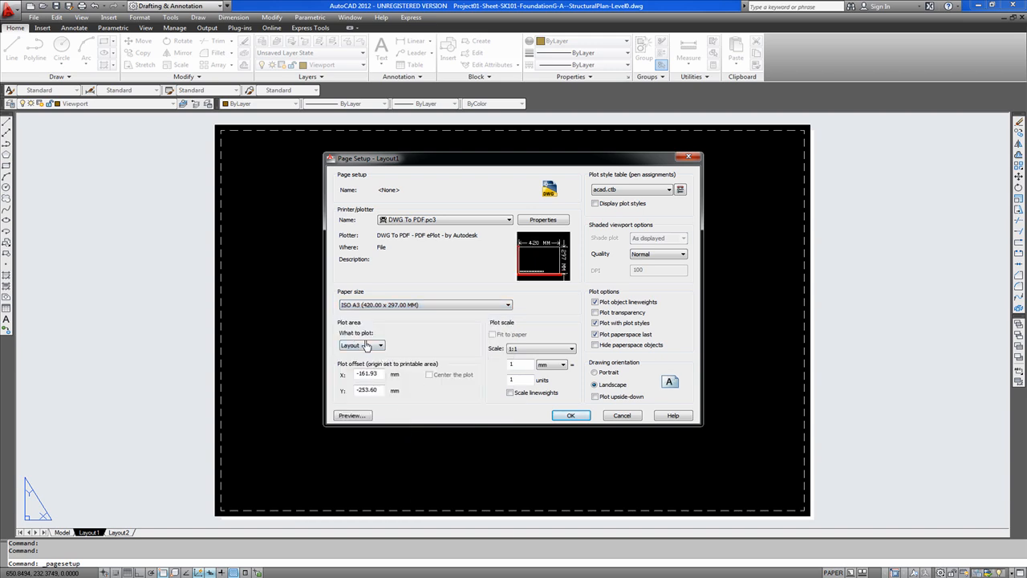
{"action": "left_click", "coordinate": [380, 345]}
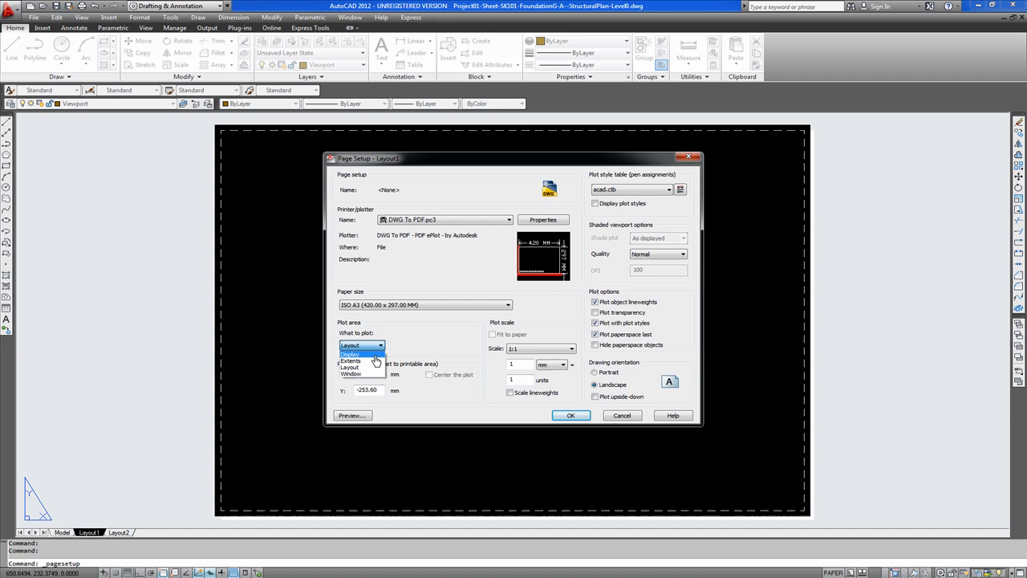
{"action": "mouse_move", "coordinate": [372, 361]}
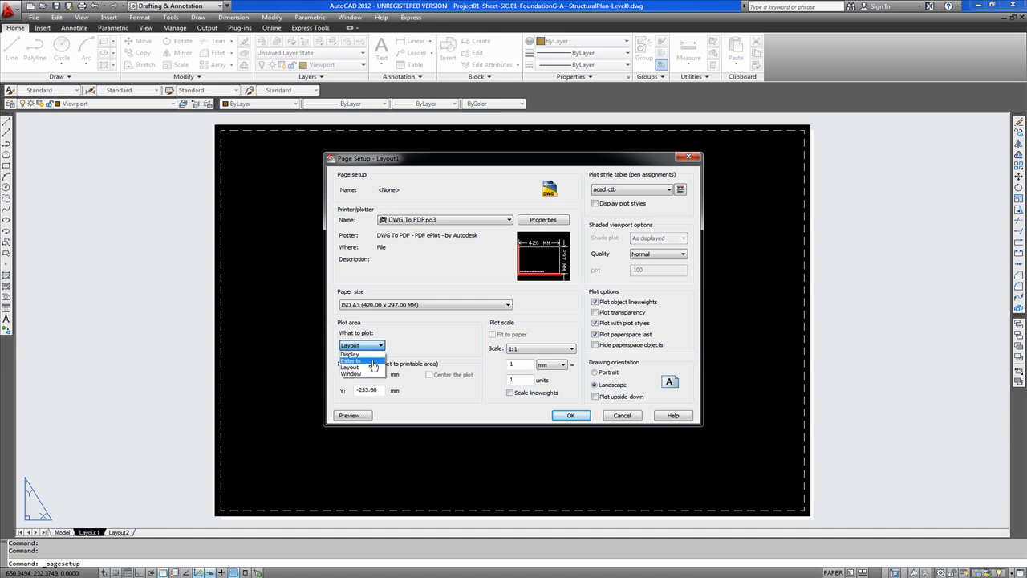
{"action": "mouse_move", "coordinate": [300, 134]}
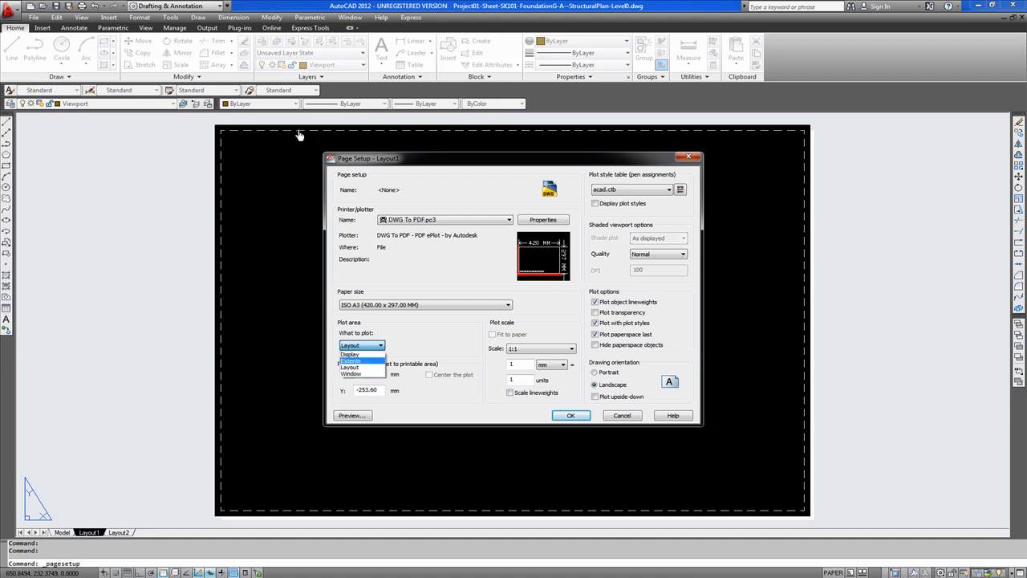
{"action": "mouse_move", "coordinate": [239, 143]}
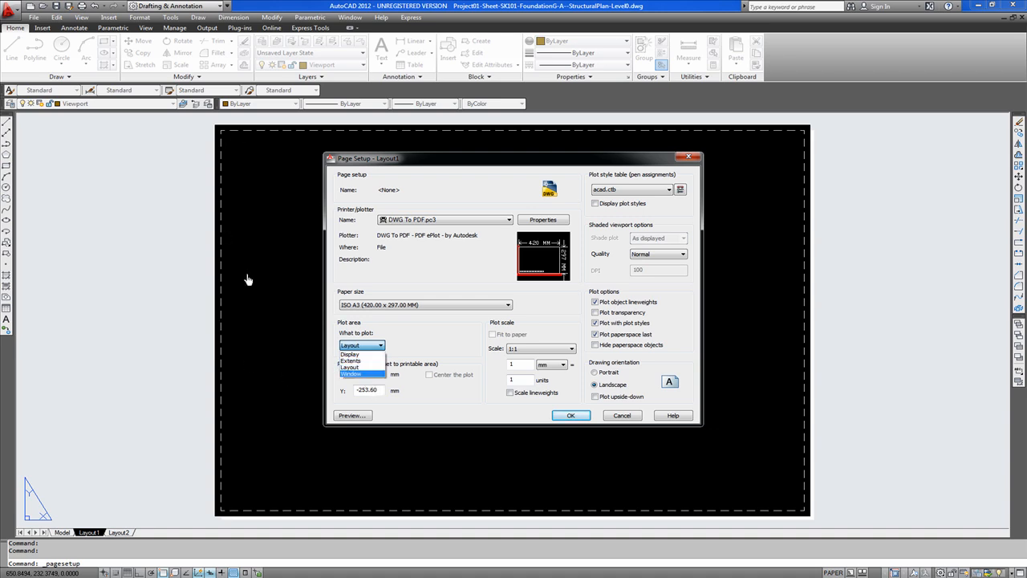
{"action": "mouse_move", "coordinate": [347, 387]}
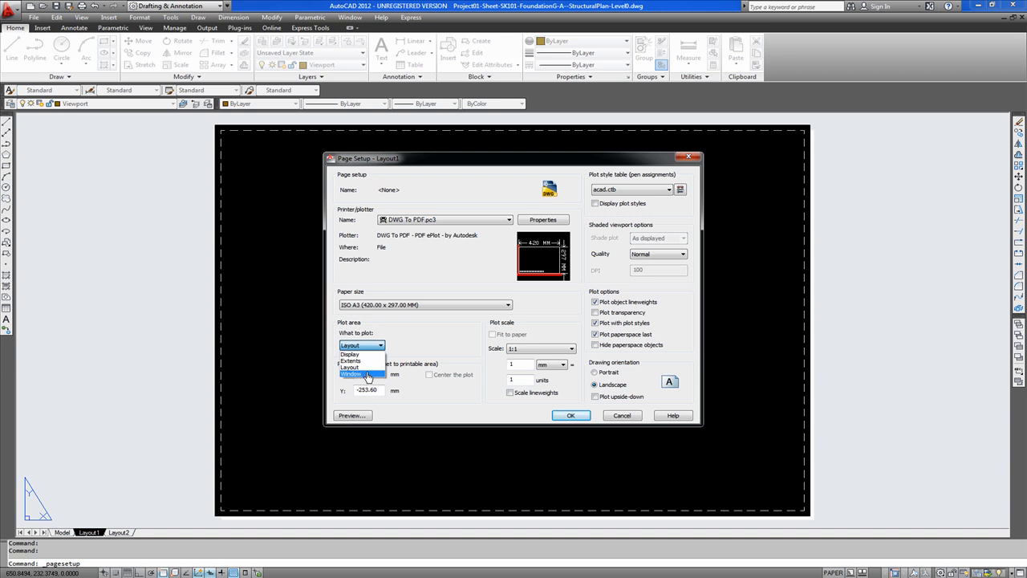
{"action": "mouse_move", "coordinate": [616, 236]}
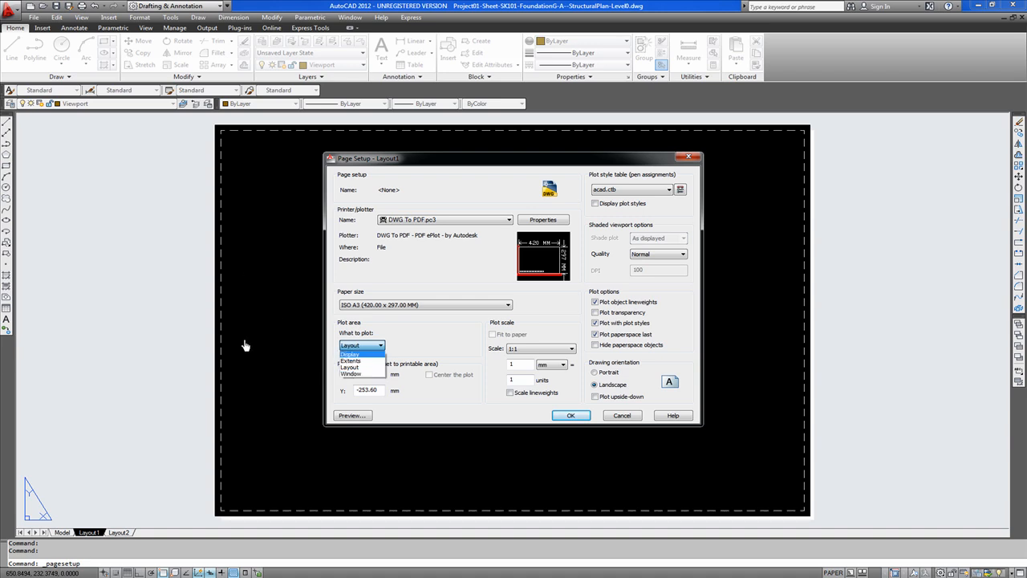
{"action": "mouse_move", "coordinate": [357, 367]}
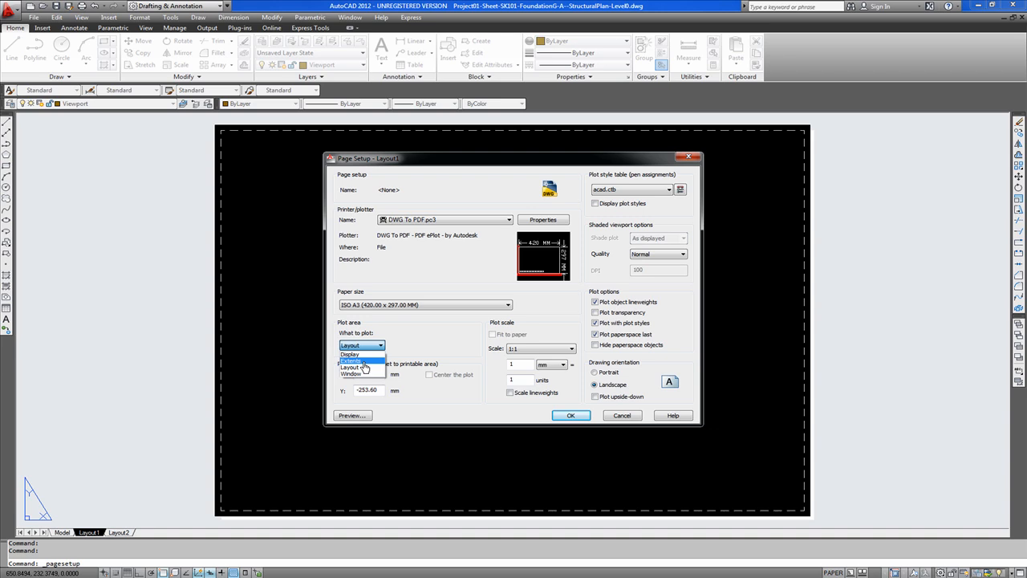
{"action": "left_click", "coordinate": [355, 367]}
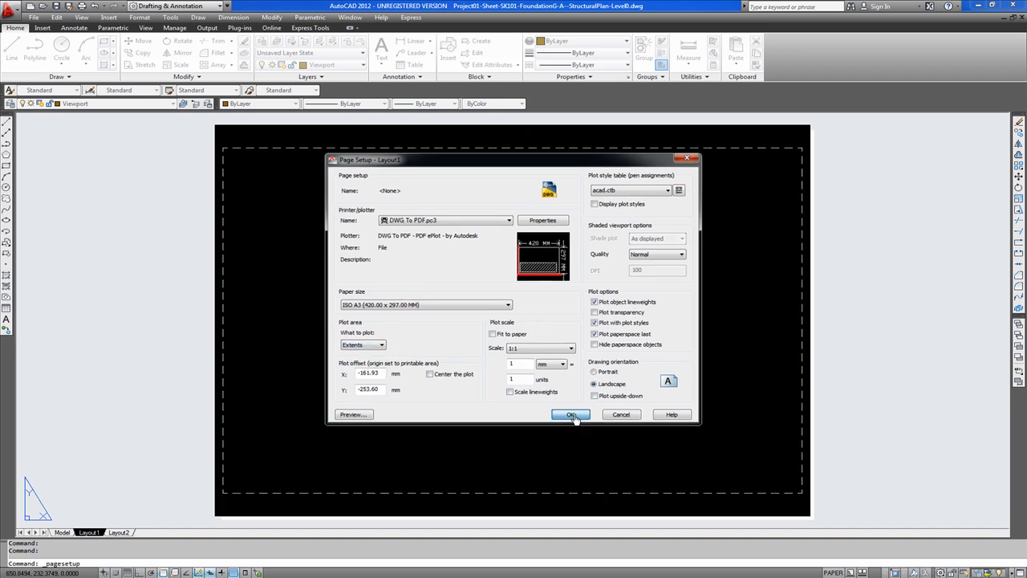
{"action": "left_click", "coordinate": [571, 414]}
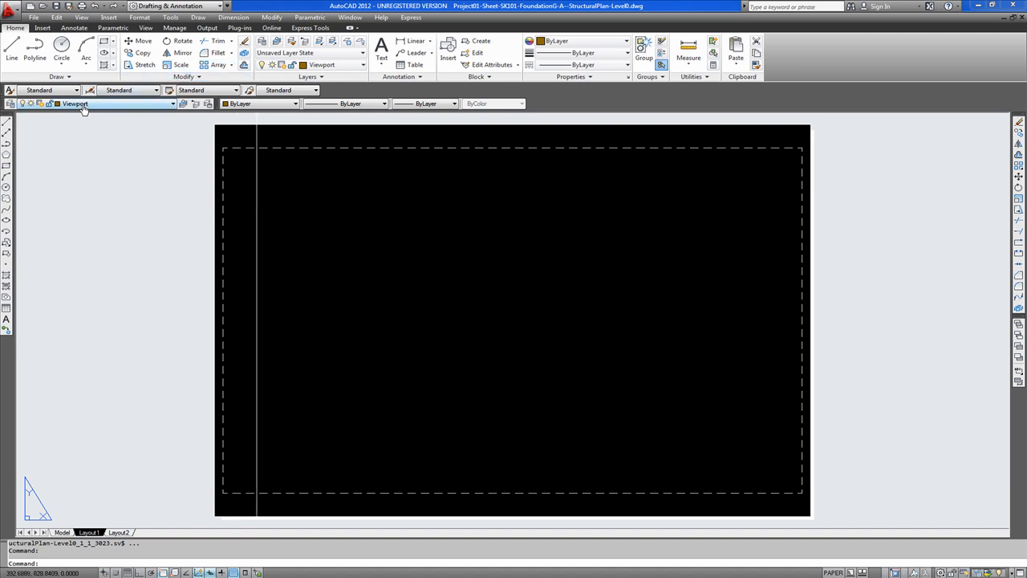
{"action": "mouse_move", "coordinate": [98, 110]}
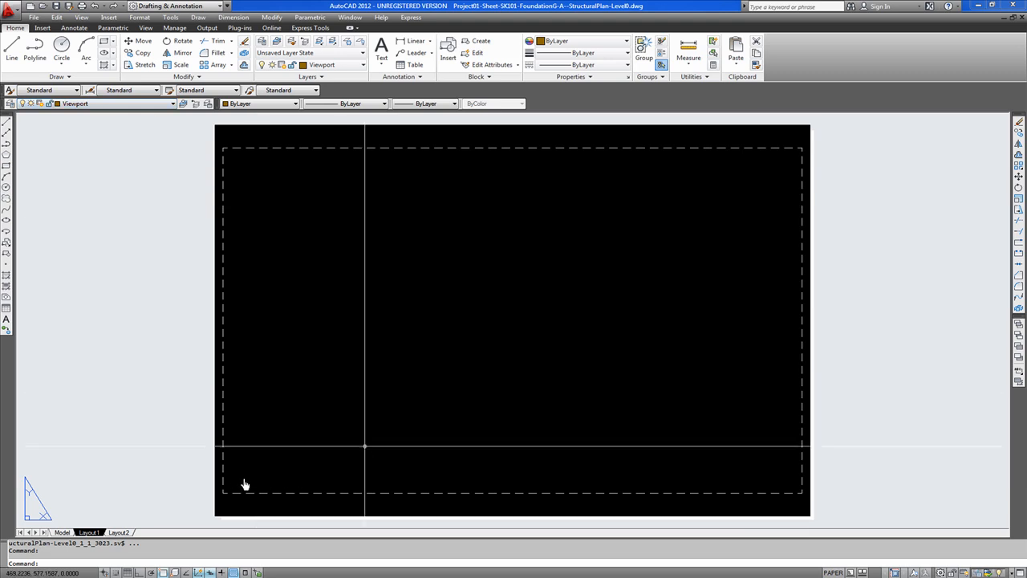
{"action": "mouse_move", "coordinate": [106, 123]}
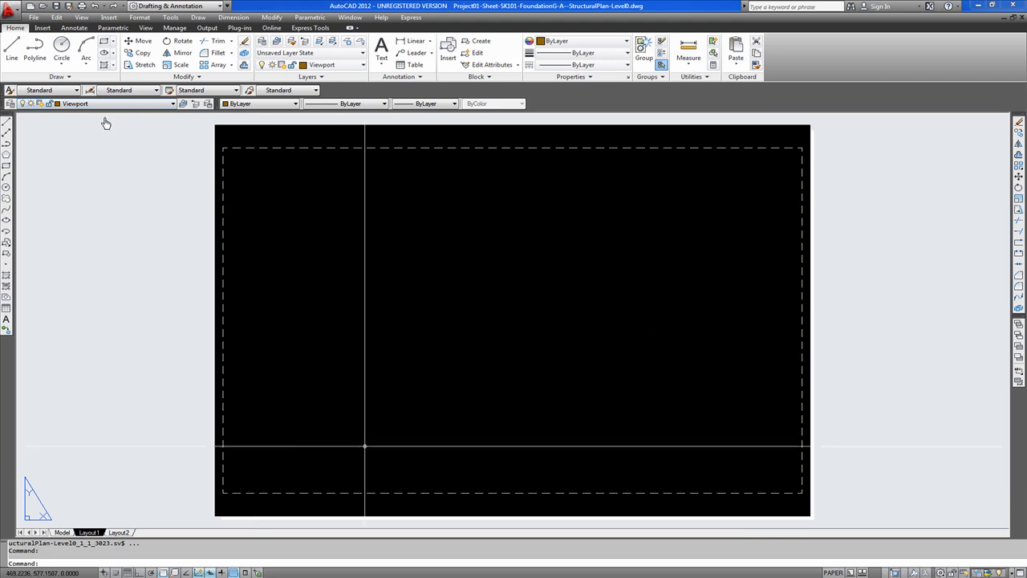
{"action": "mouse_move", "coordinate": [97, 137]}
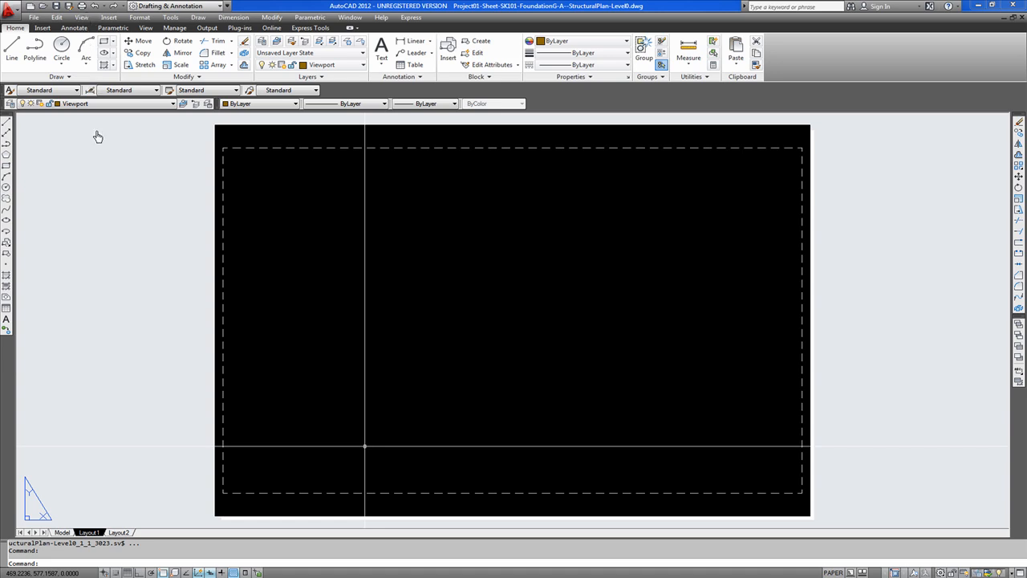
{"action": "mouse_move", "coordinate": [239, 191]}
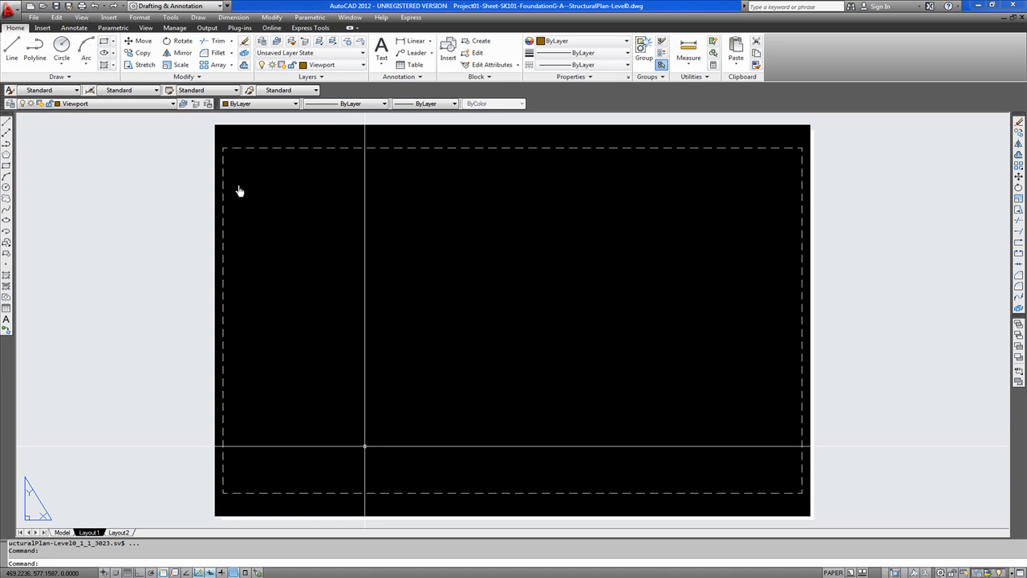
{"action": "mouse_move", "coordinate": [235, 159]}
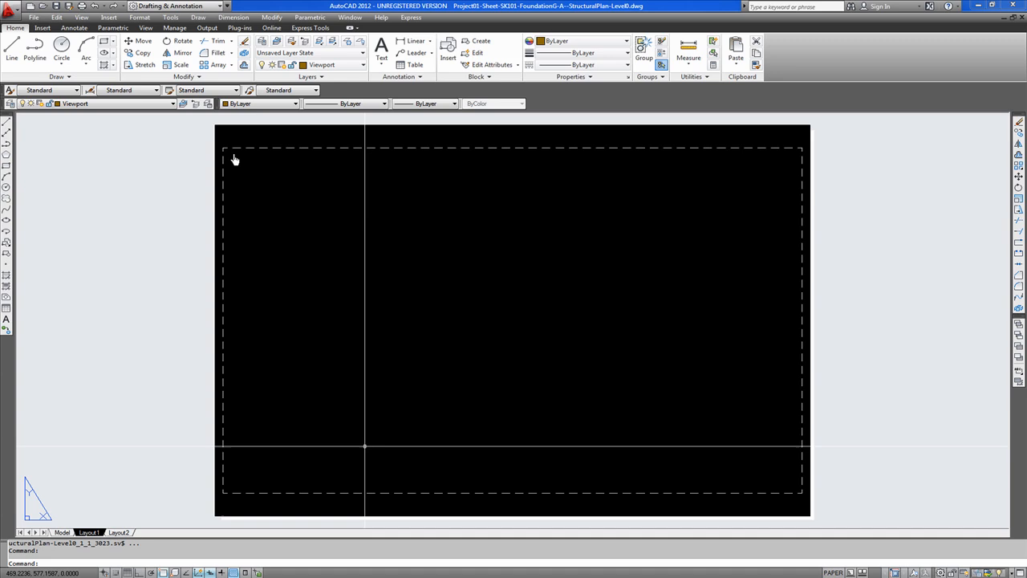
{"action": "mouse_move", "coordinate": [638, 333]}
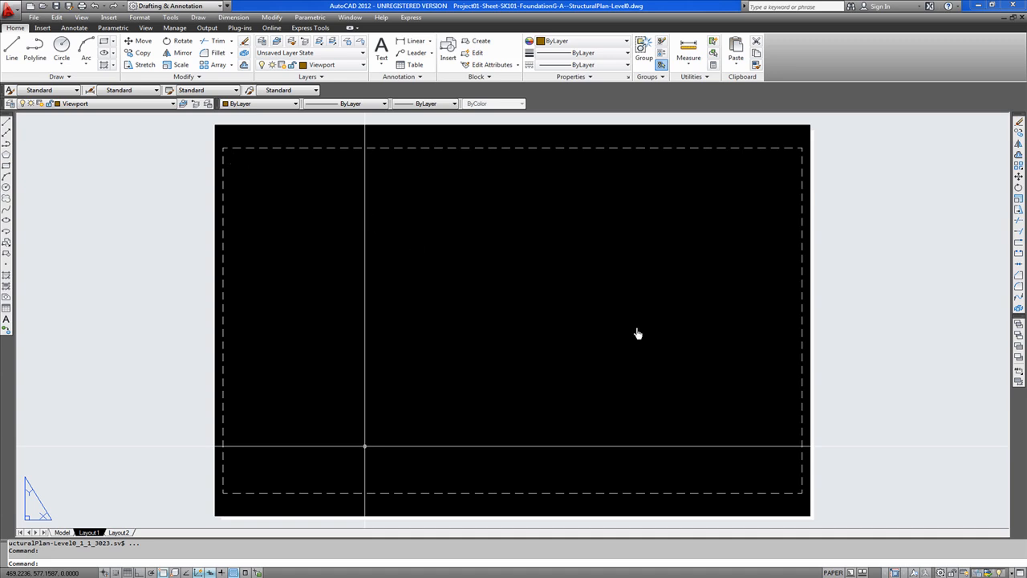
{"action": "mouse_move", "coordinate": [797, 492]}
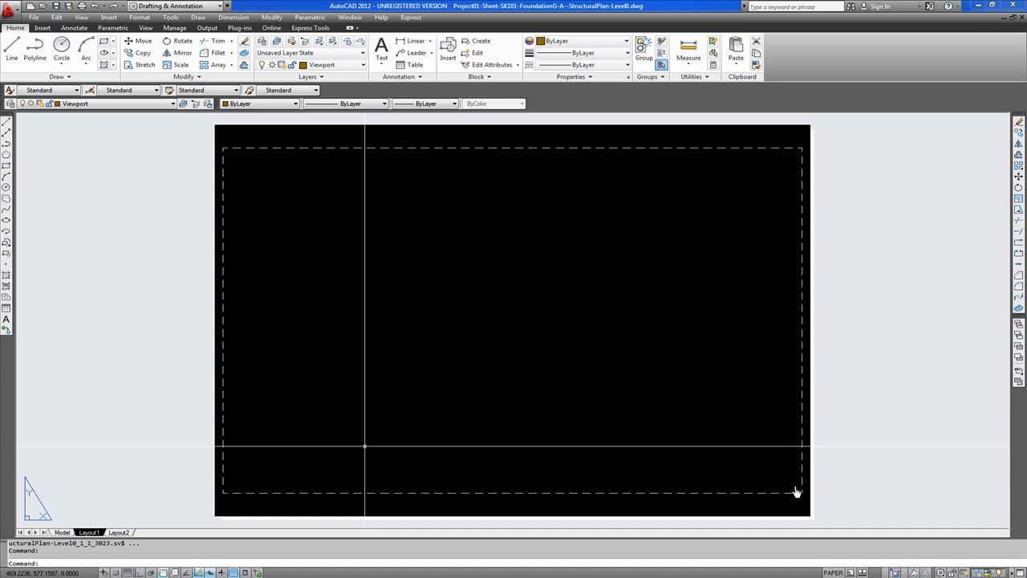
{"action": "mouse_move", "coordinate": [447, 291]}
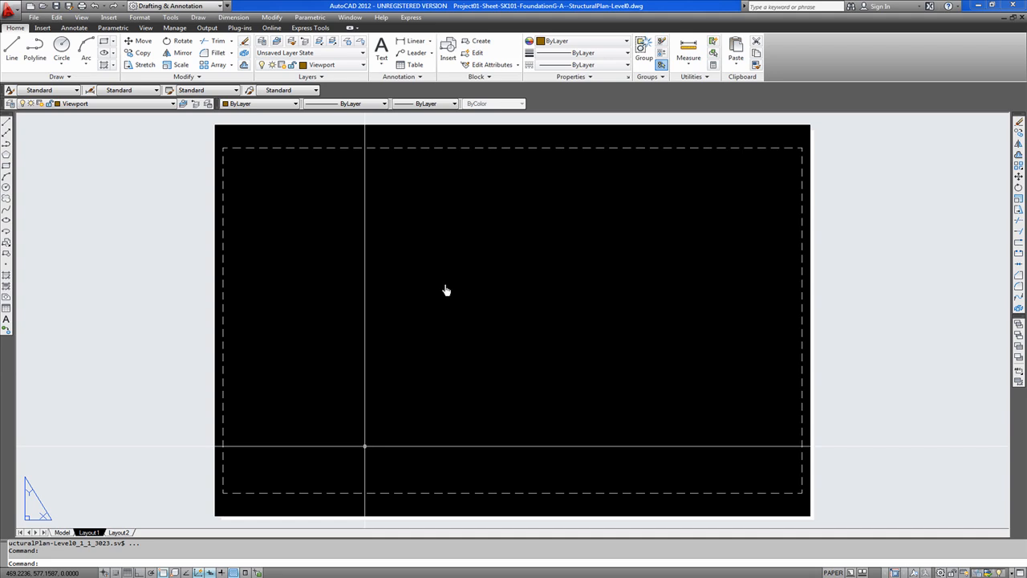
{"action": "mouse_move", "coordinate": [562, 393]}
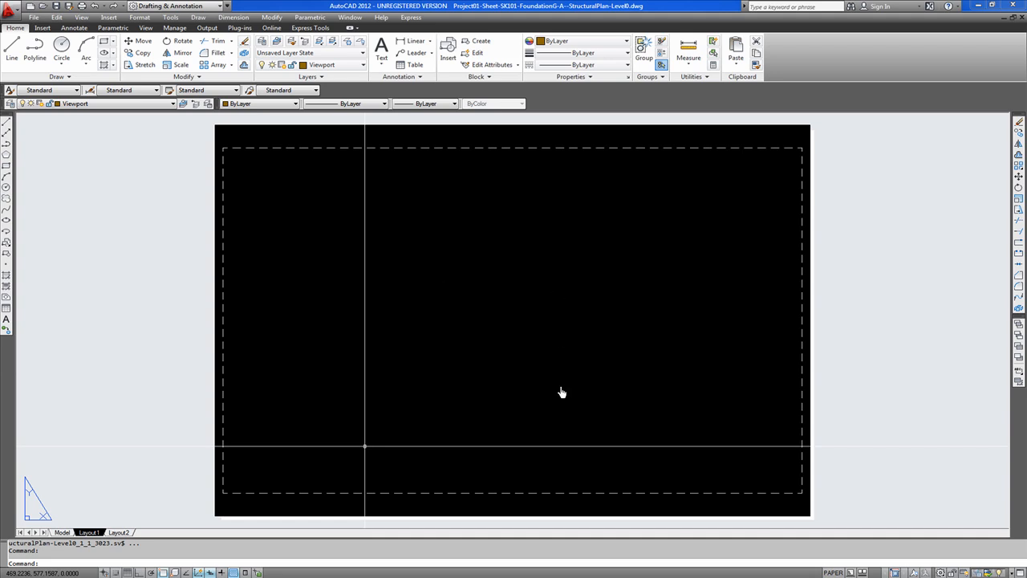
{"action": "mouse_move", "coordinate": [631, 377]}
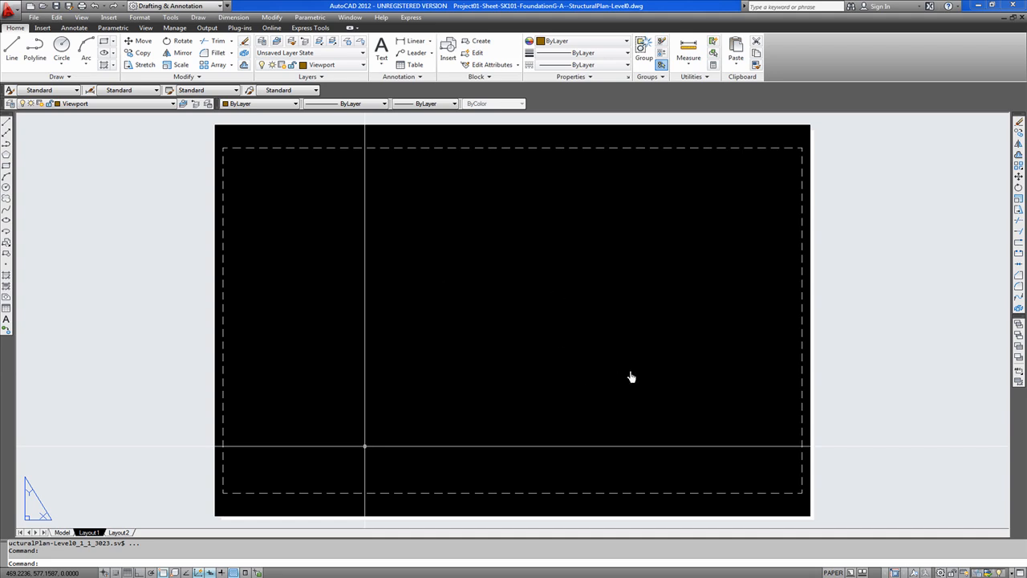
{"action": "mouse_move", "coordinate": [673, 395]}
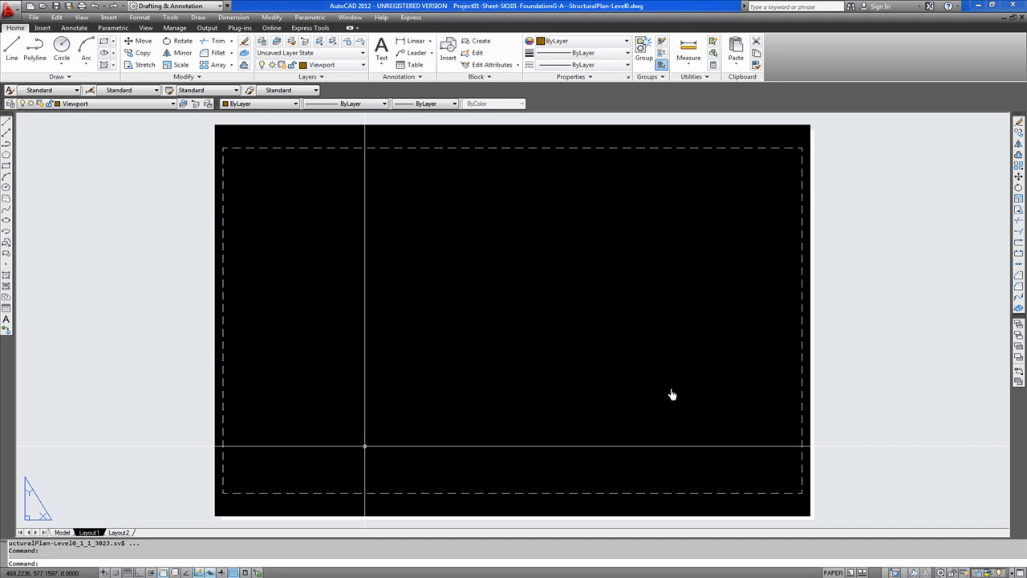
{"action": "mouse_move", "coordinate": [711, 291]}
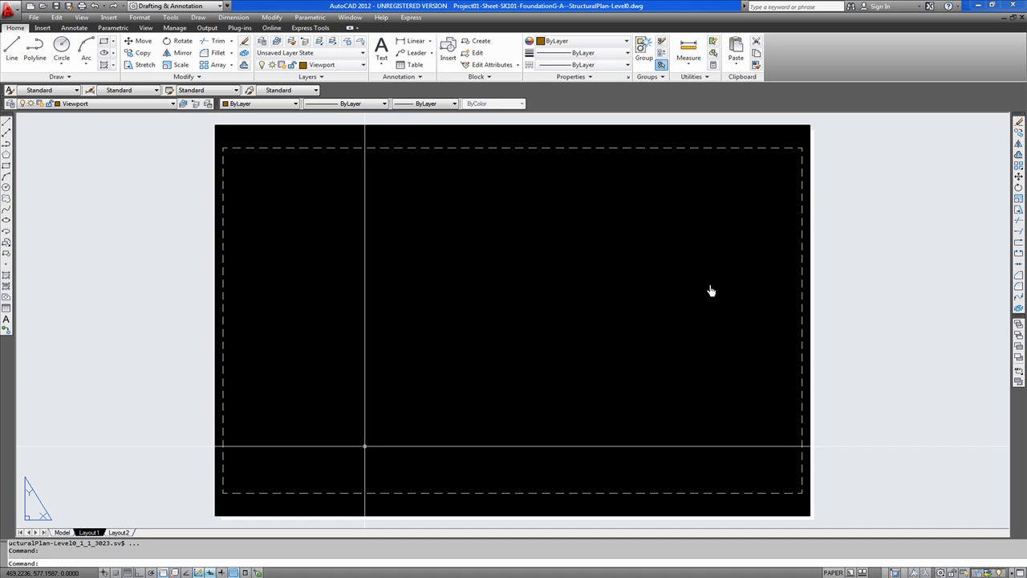
{"action": "mouse_move", "coordinate": [812, 299]}
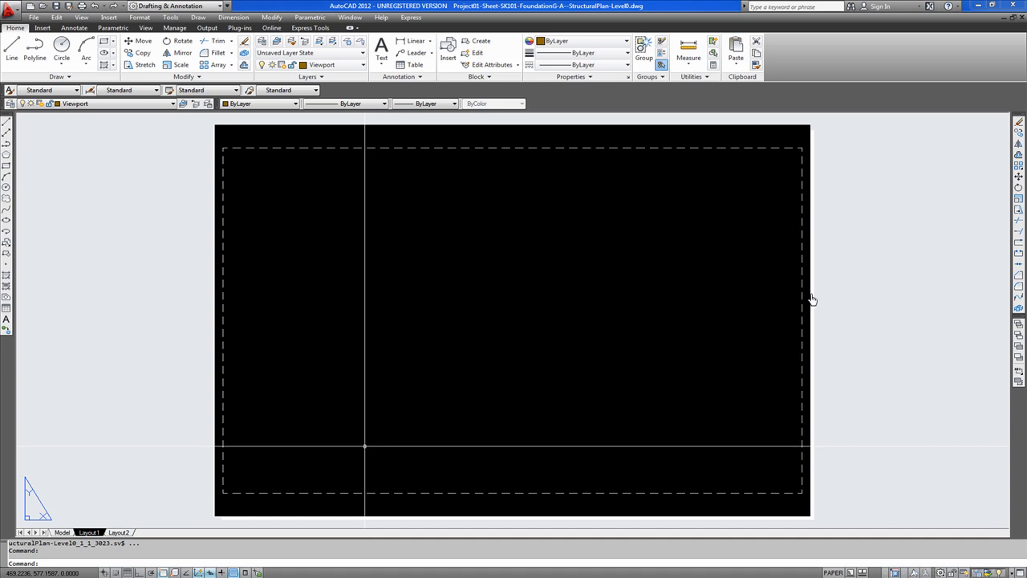
{"action": "mouse_move", "coordinate": [871, 276]}
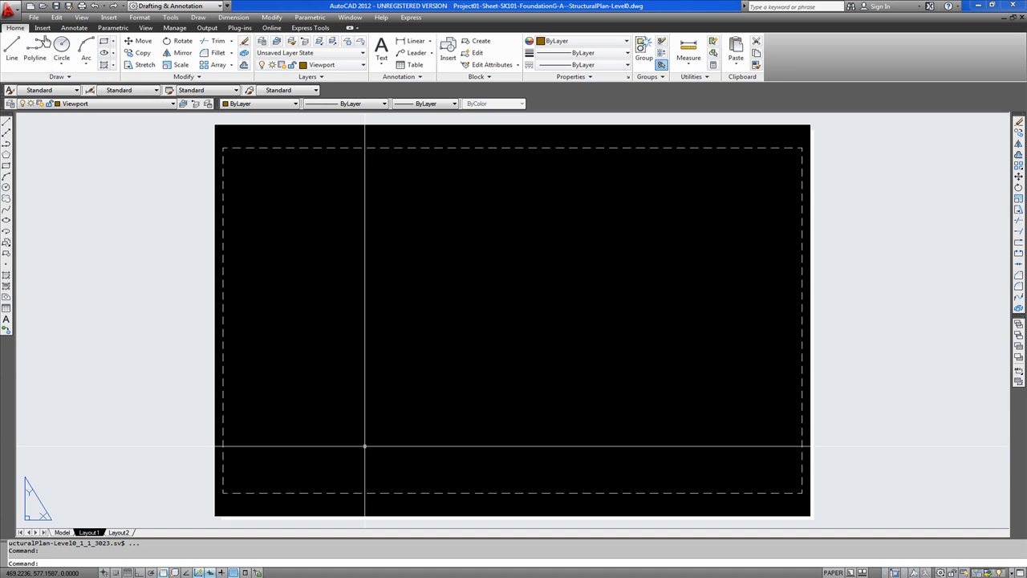
{"action": "mouse_move", "coordinate": [41, 40]}
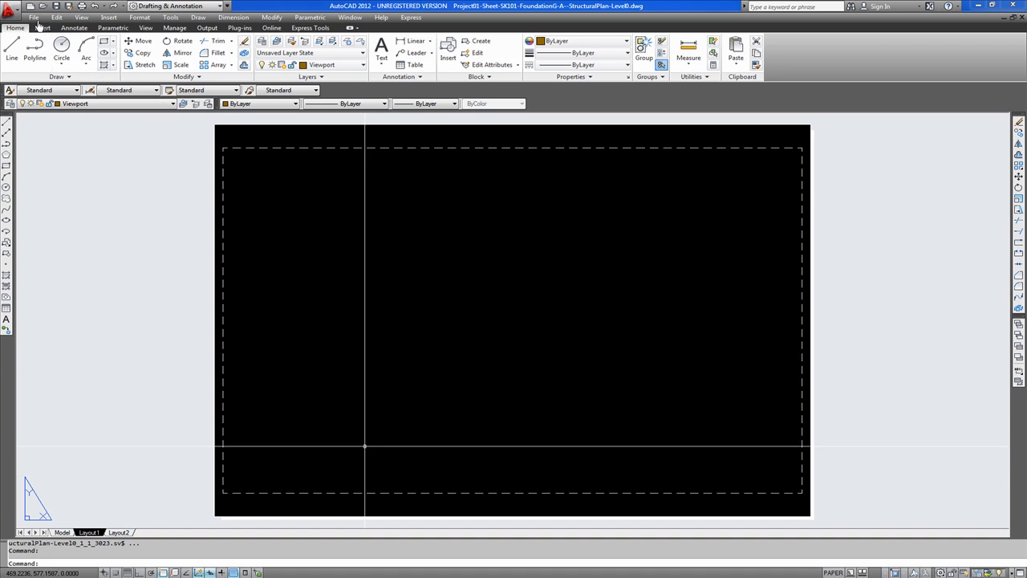
{"action": "mouse_move", "coordinate": [202, 287]}
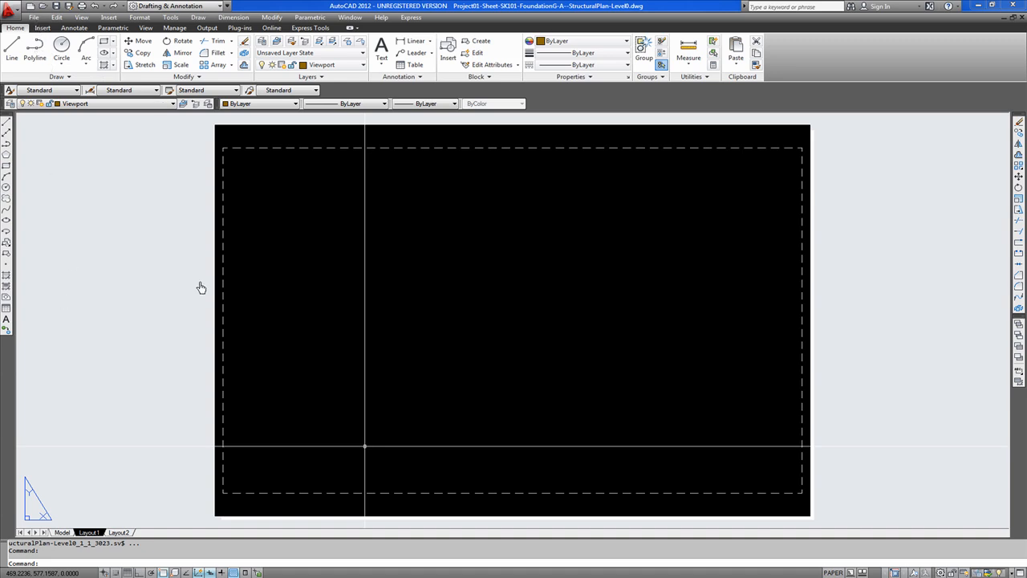
{"action": "mouse_move", "coordinate": [414, 360]}
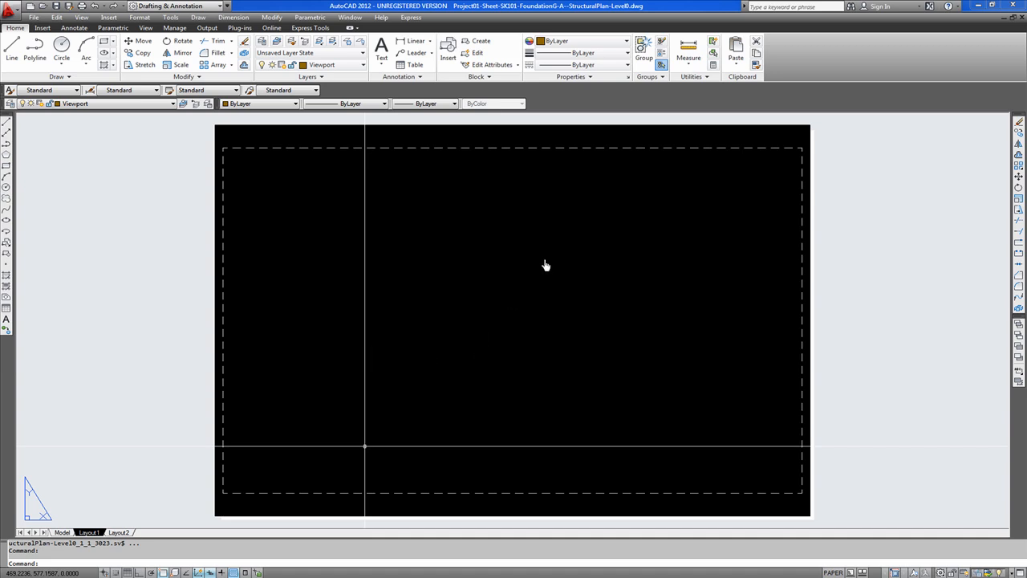
{"action": "mouse_move", "coordinate": [539, 281]}
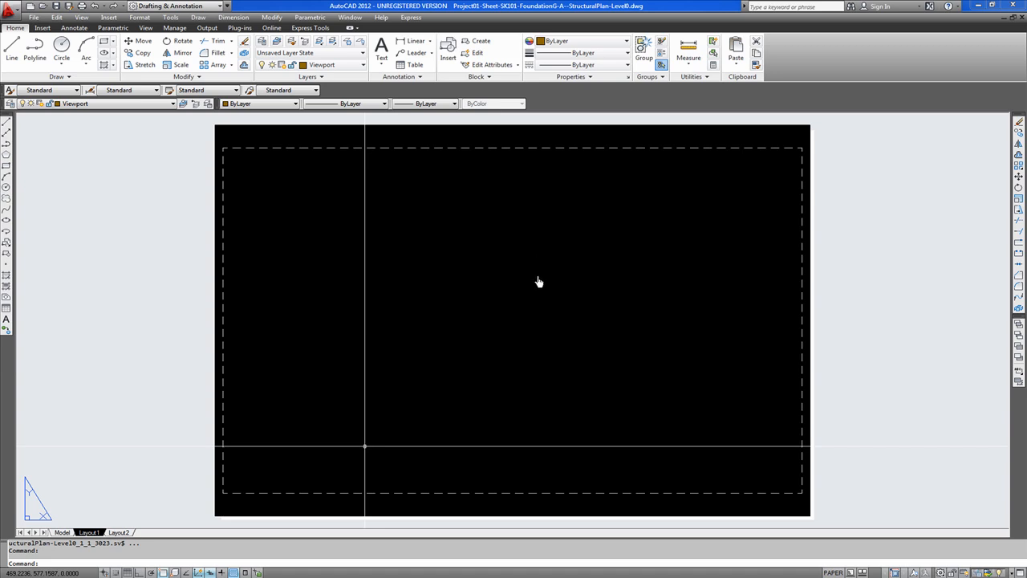
{"action": "mouse_move", "coordinate": [520, 261]}
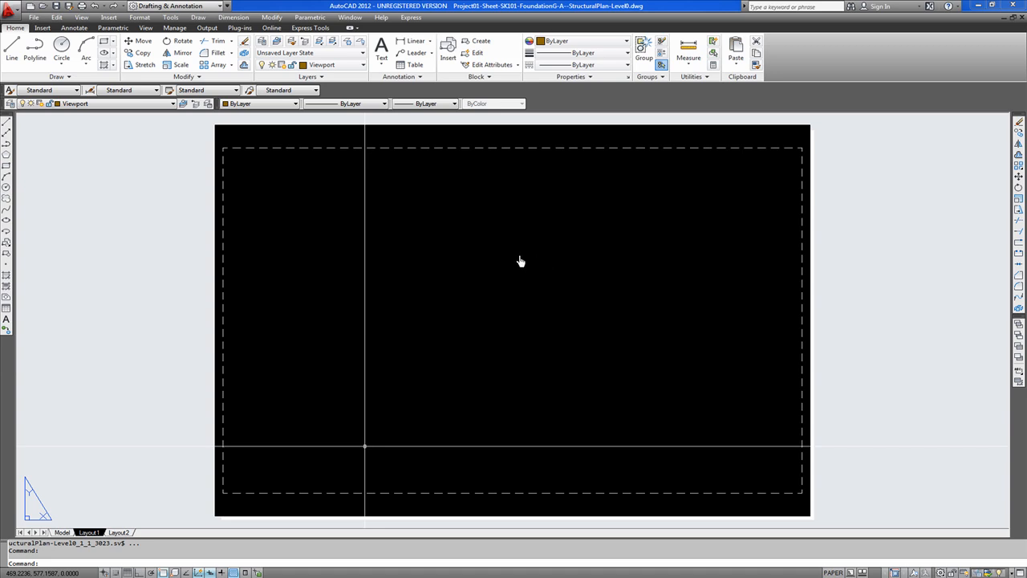
{"action": "mouse_move", "coordinate": [525, 265]}
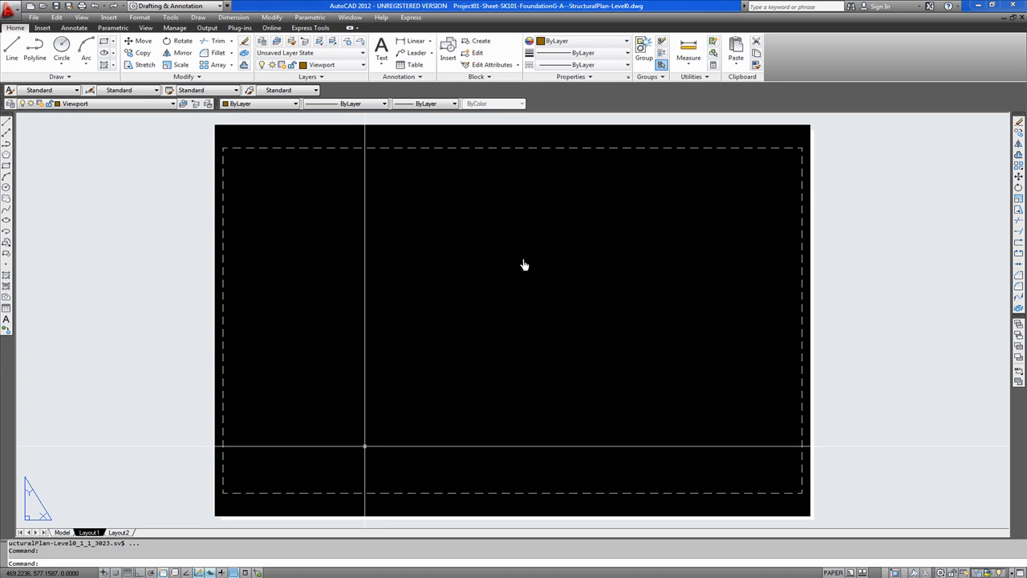
{"action": "mouse_move", "coordinate": [556, 257]}
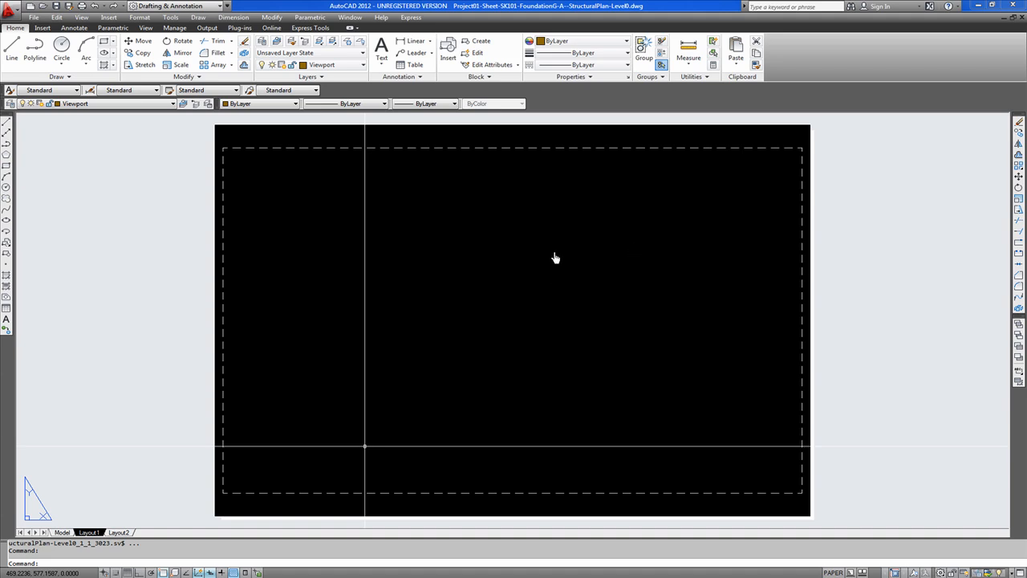
{"action": "mouse_move", "coordinate": [488, 342]}
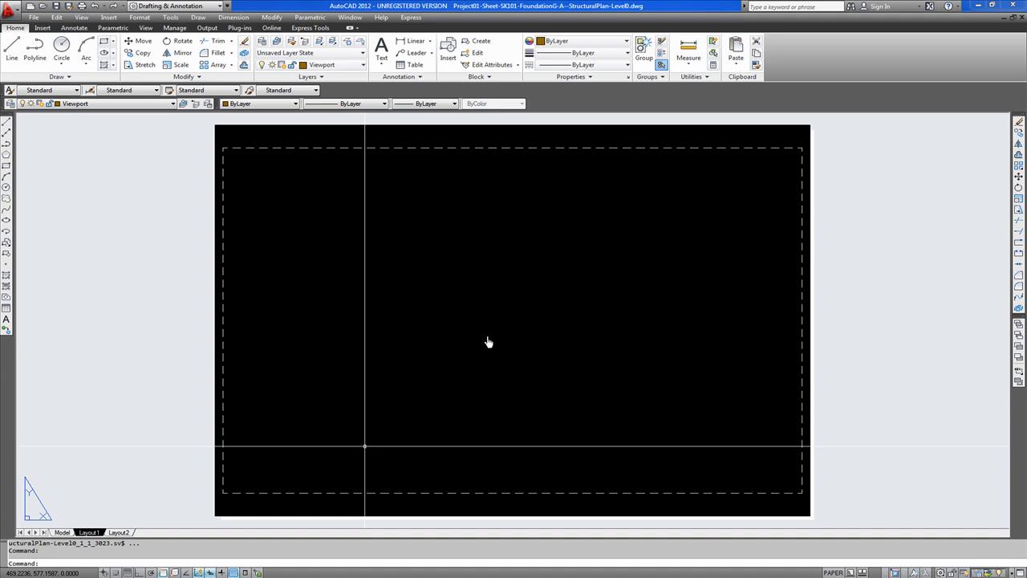
{"action": "mouse_move", "coordinate": [413, 387]}
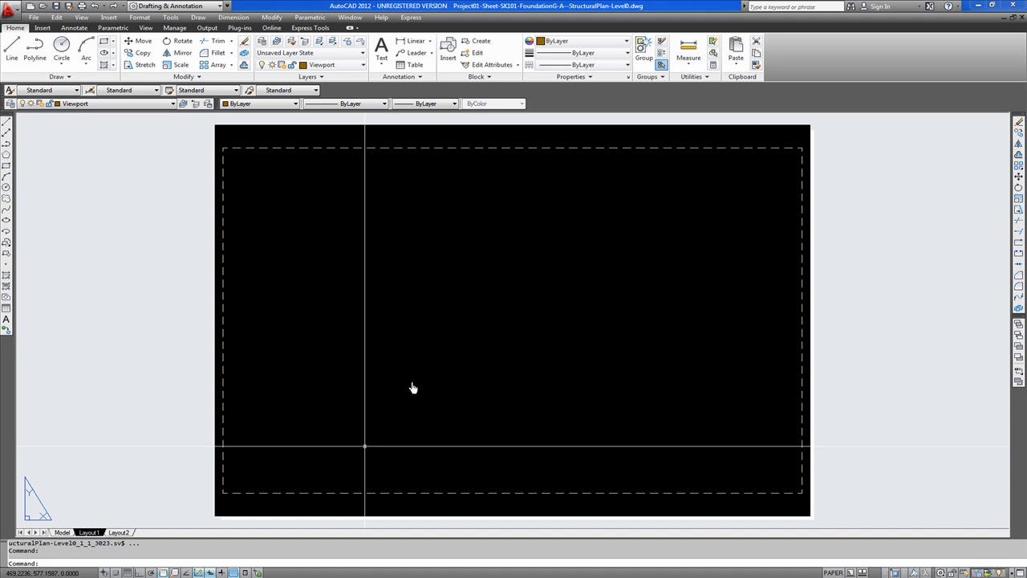
{"action": "mouse_move", "coordinate": [564, 272]}
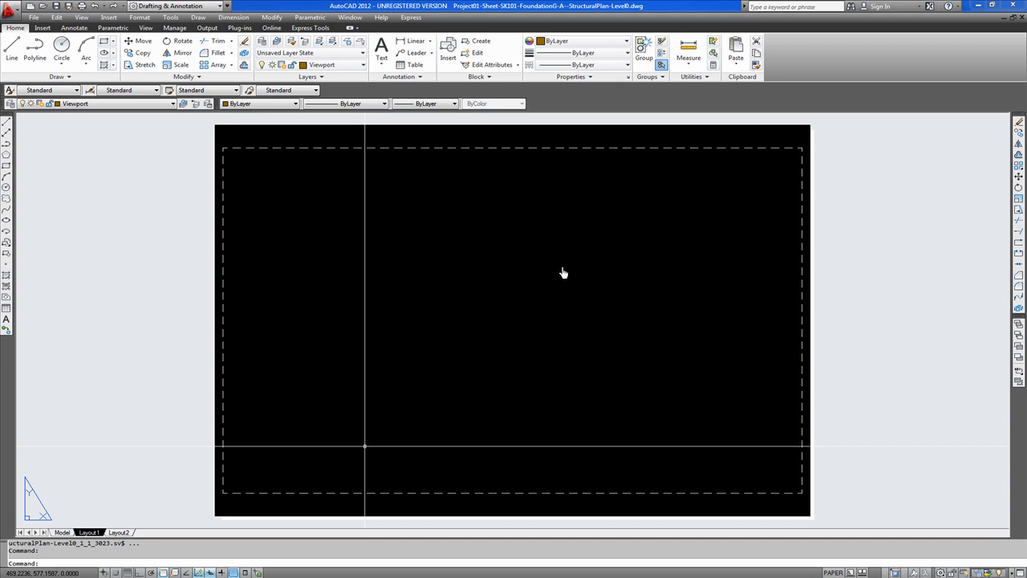
{"action": "mouse_move", "coordinate": [564, 267]}
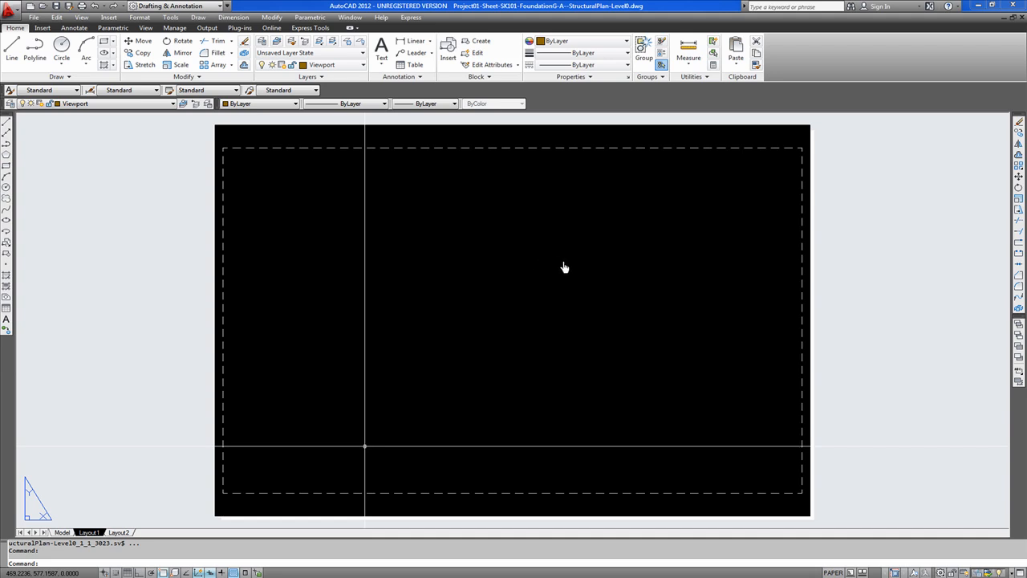
{"action": "mouse_move", "coordinate": [407, 331]}
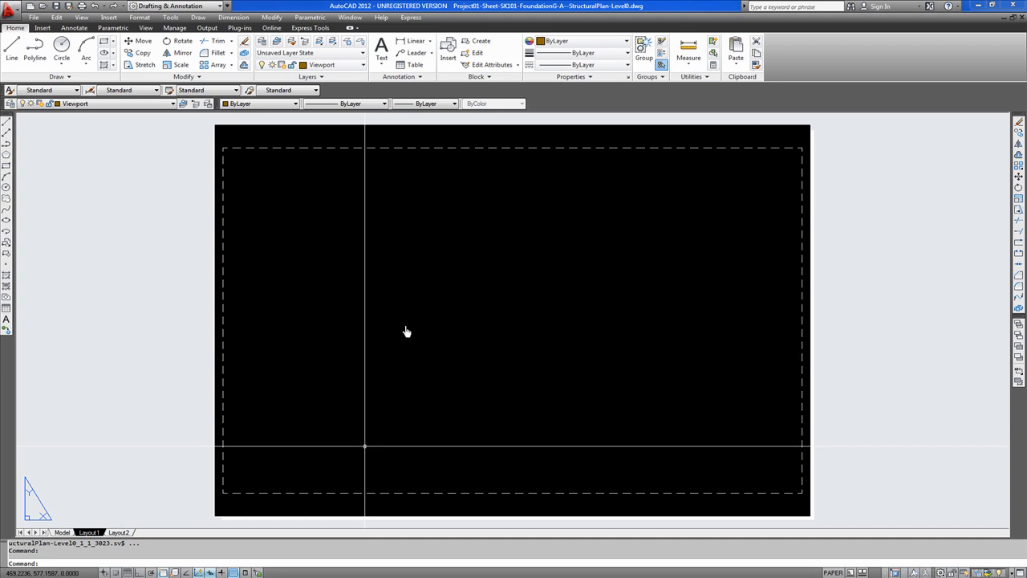
{"action": "mouse_move", "coordinate": [477, 346]}
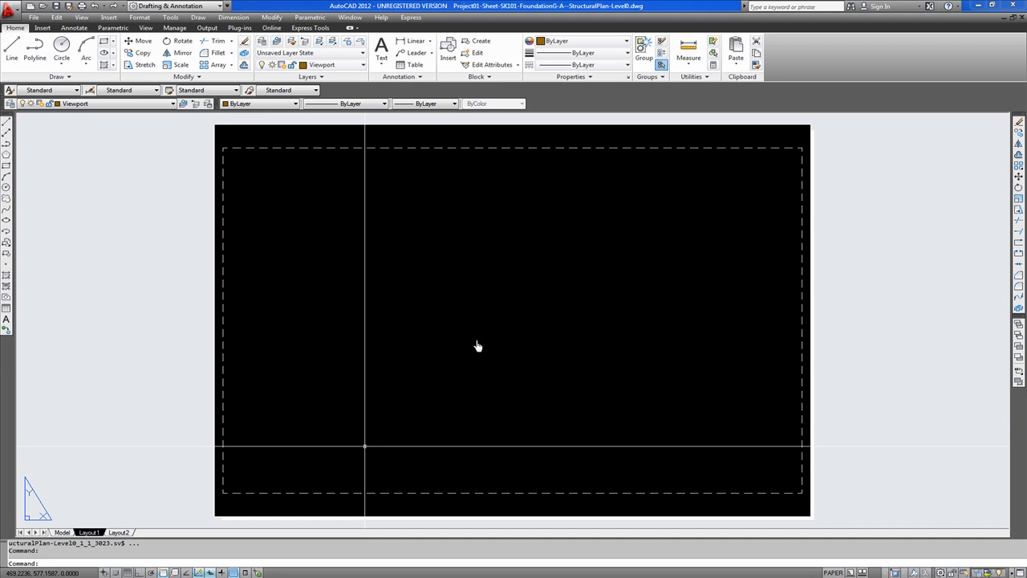
{"action": "mouse_move", "coordinate": [502, 361]}
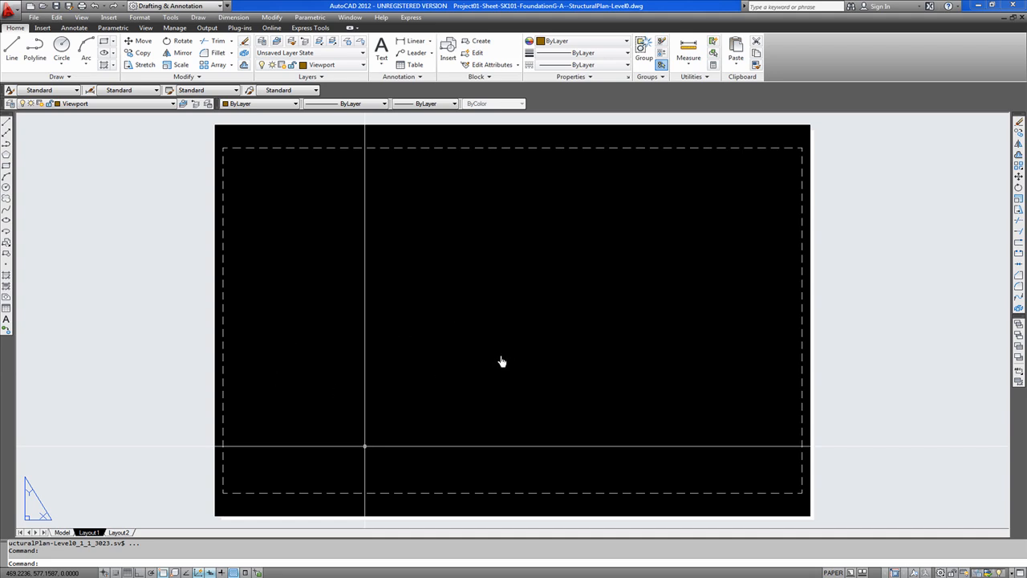
{"action": "mouse_move", "coordinate": [508, 362]}
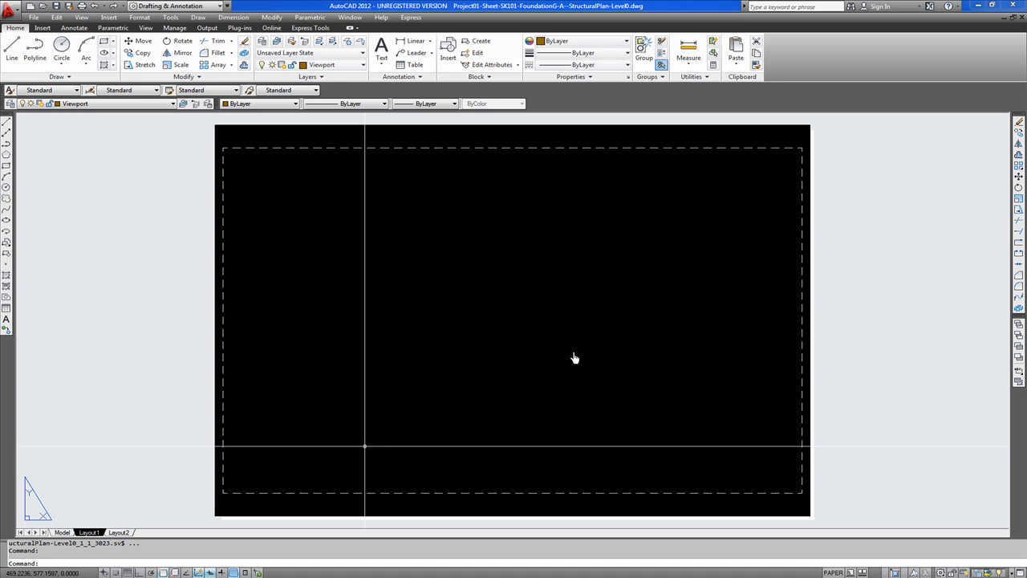
{"action": "mouse_move", "coordinate": [507, 361]}
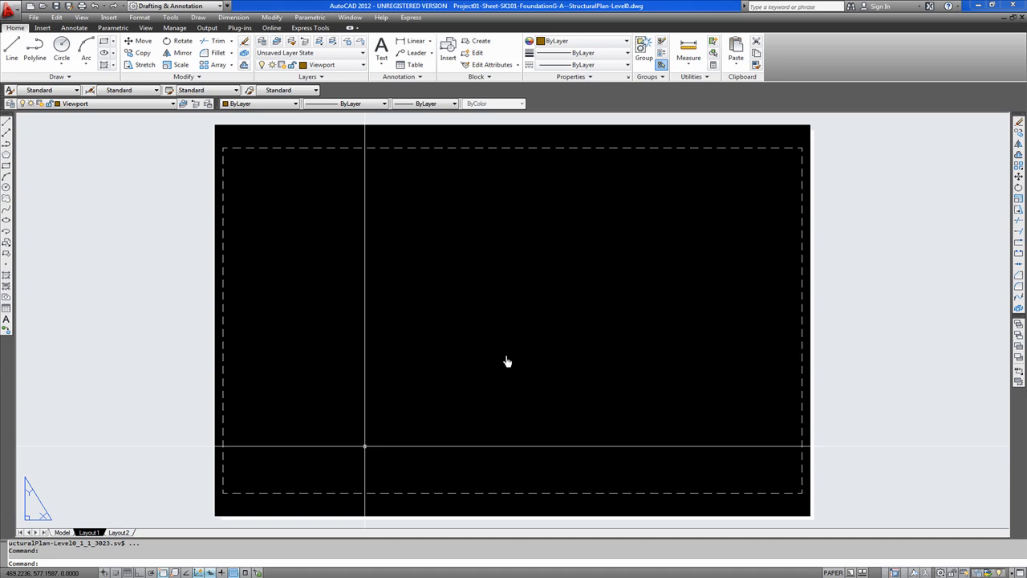
{"action": "mouse_move", "coordinate": [482, 348]}
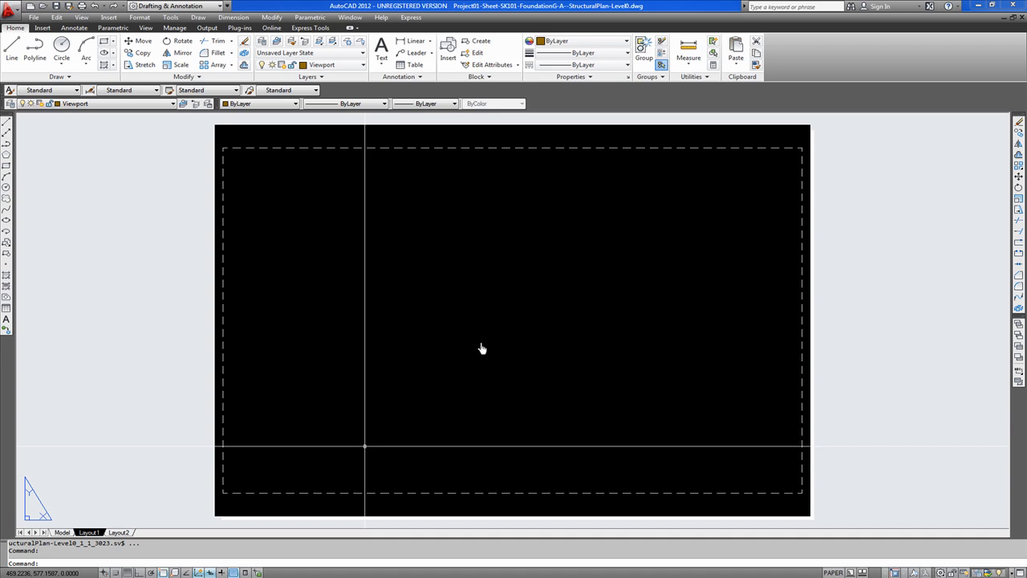
{"action": "mouse_move", "coordinate": [484, 343]}
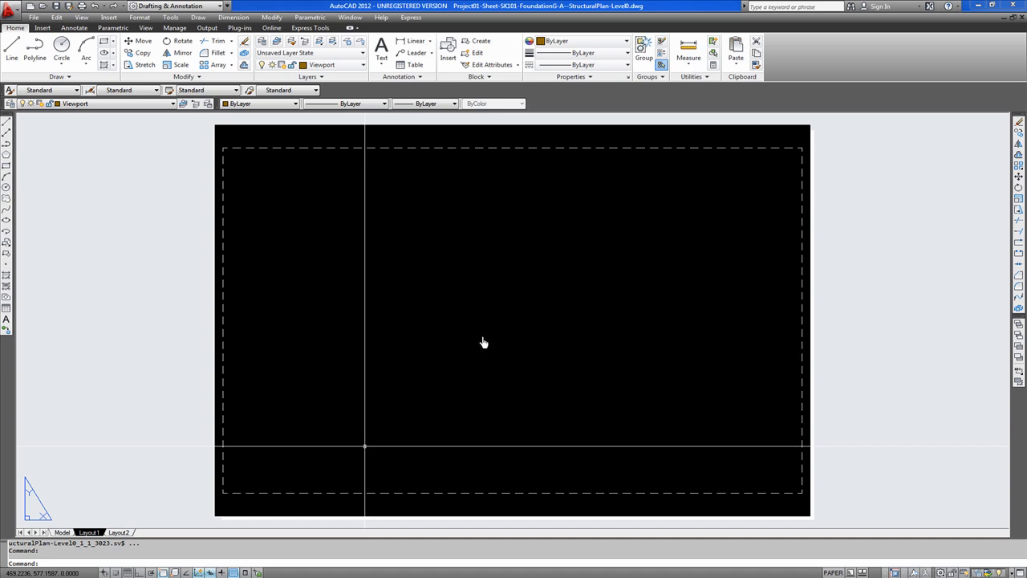
{"action": "mouse_move", "coordinate": [484, 346]}
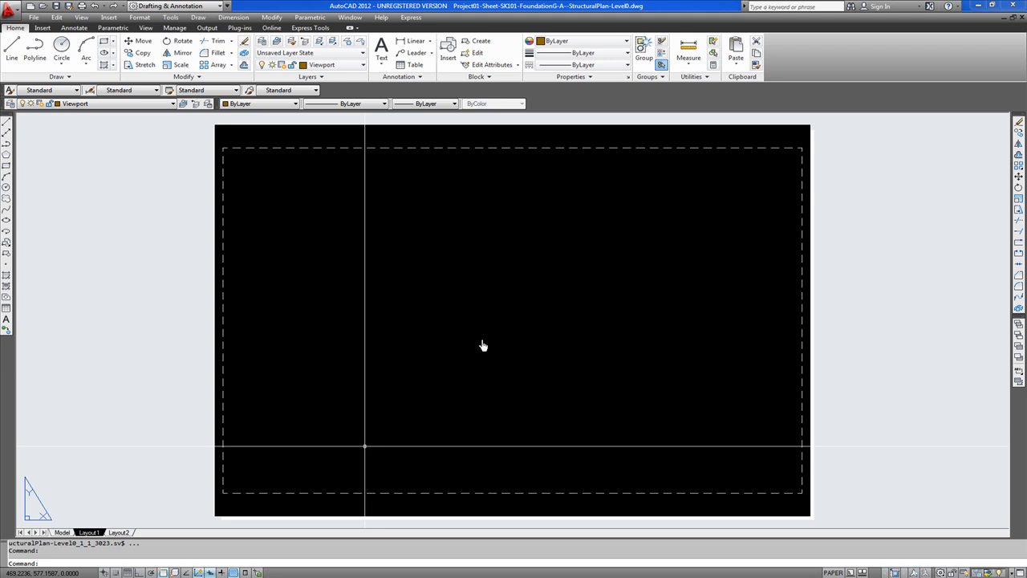
{"action": "mouse_move", "coordinate": [701, 207]}
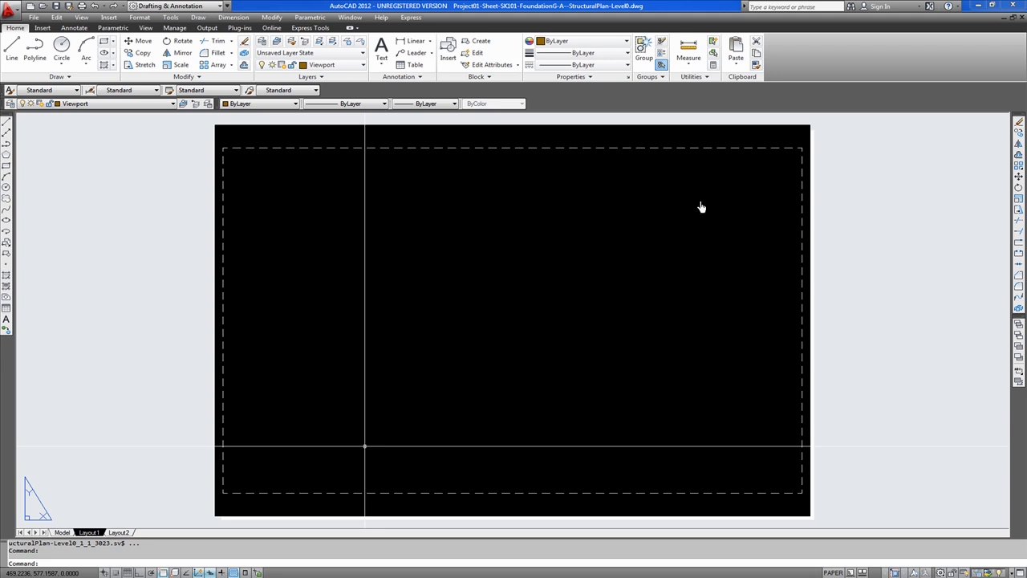
{"action": "mouse_move", "coordinate": [655, 203]}
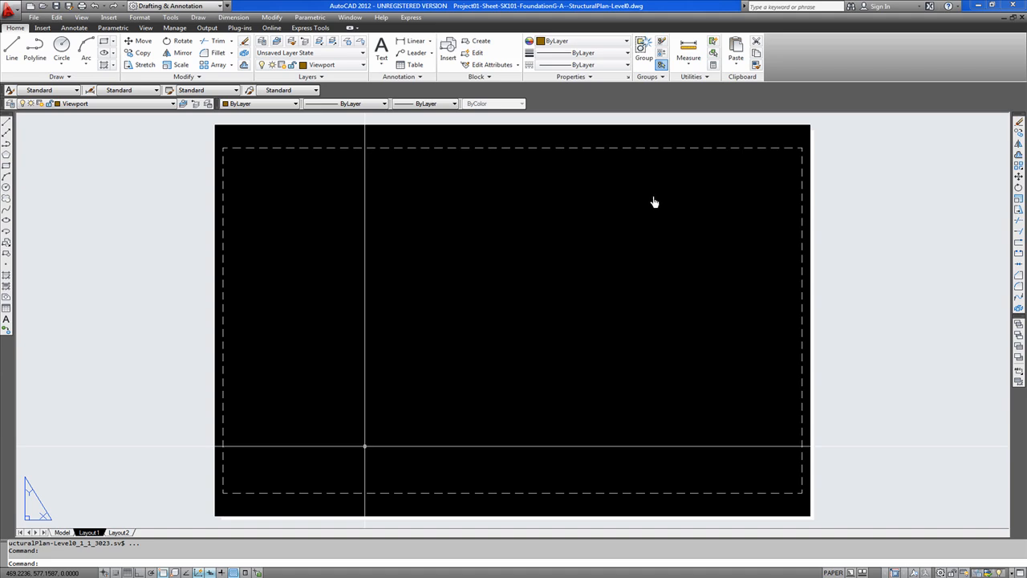
{"action": "mouse_move", "coordinate": [681, 202]}
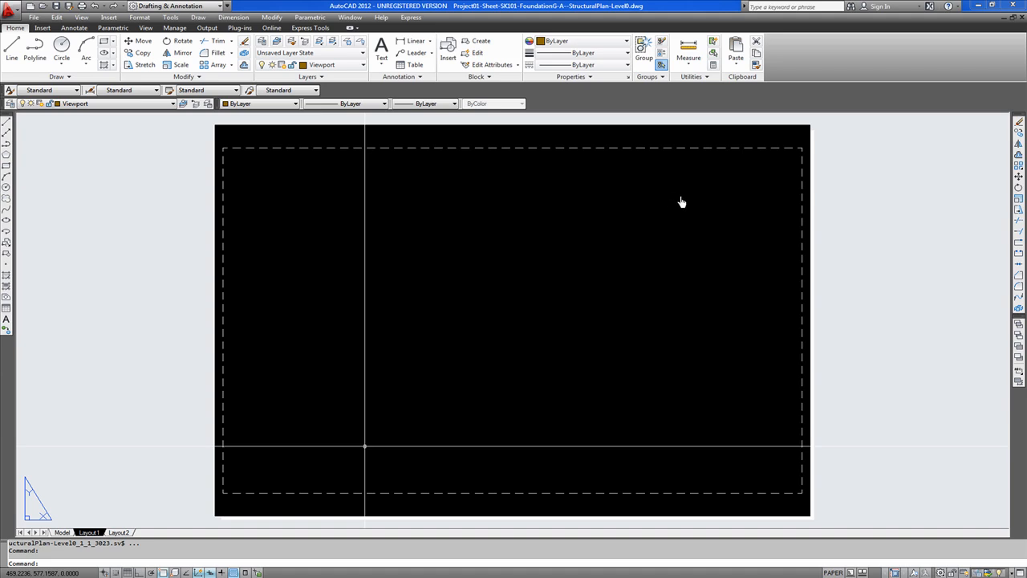
{"action": "mouse_move", "coordinate": [666, 230]}
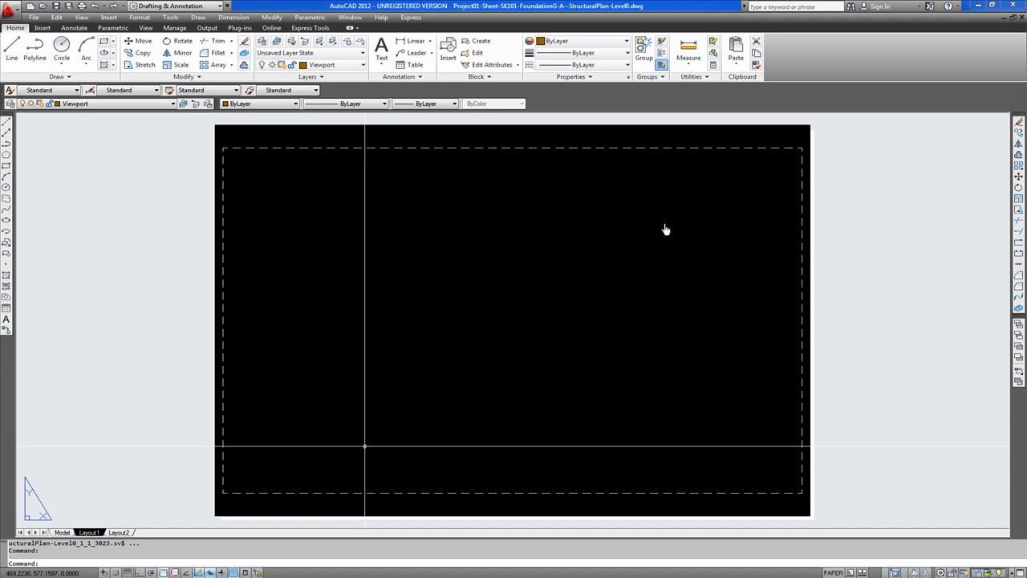
{"action": "mouse_move", "coordinate": [656, 222]}
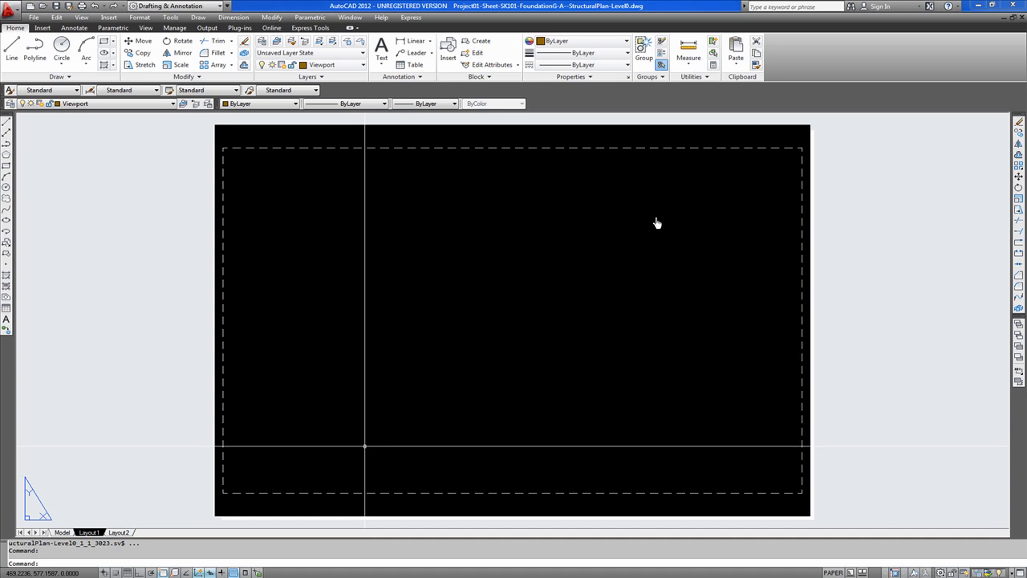
{"action": "mouse_move", "coordinate": [638, 215]}
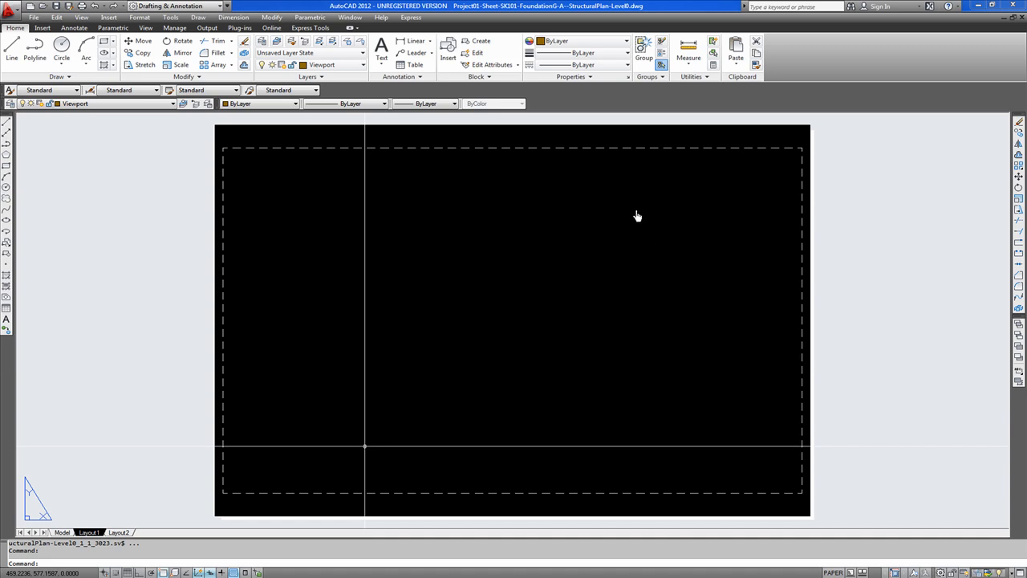
{"action": "mouse_move", "coordinate": [636, 196]}
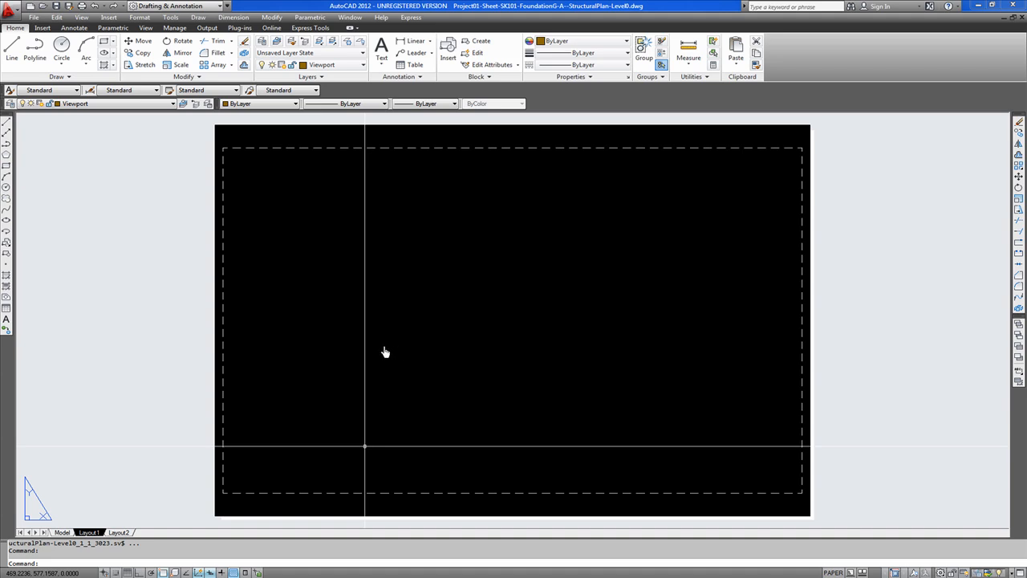
{"action": "mouse_move", "coordinate": [359, 379]}
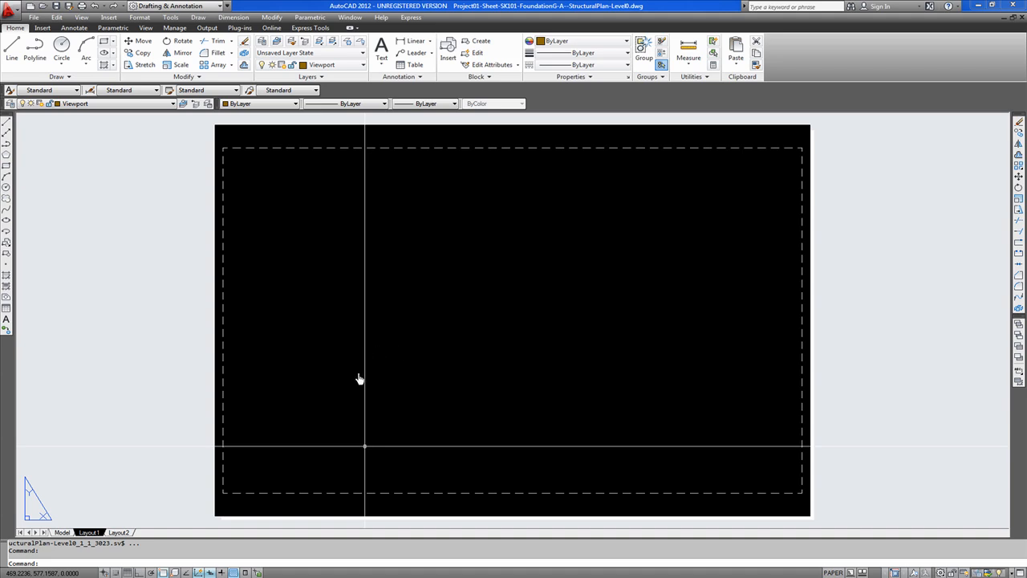
{"action": "mouse_move", "coordinate": [366, 352]}
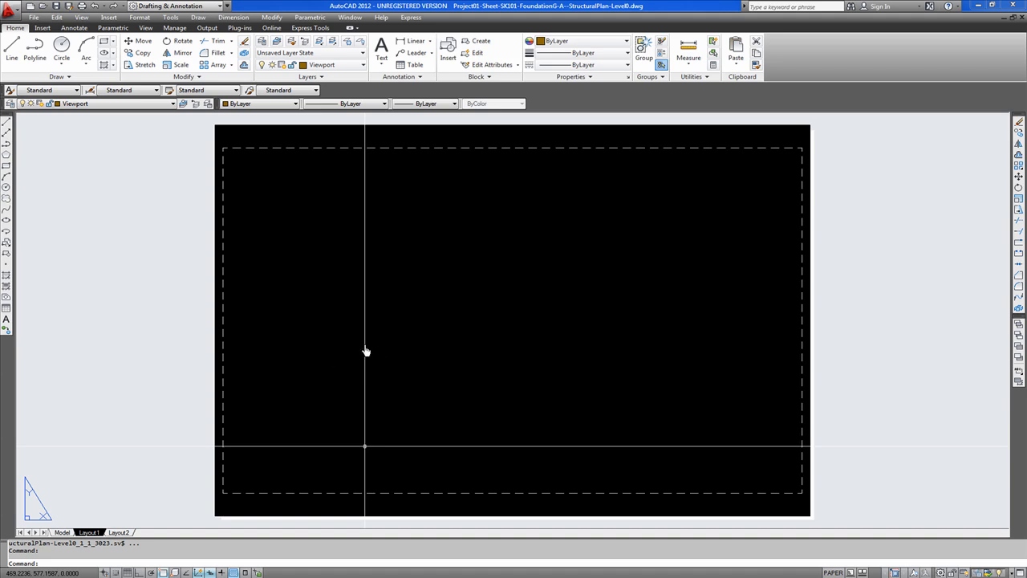
{"action": "mouse_move", "coordinate": [236, 504]}
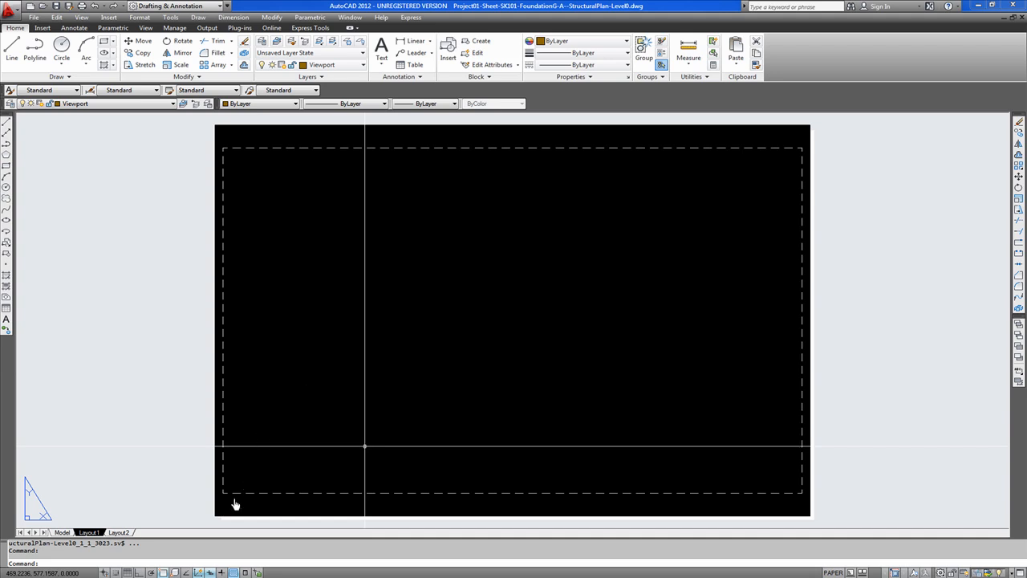
{"action": "mouse_move", "coordinate": [452, 404]}
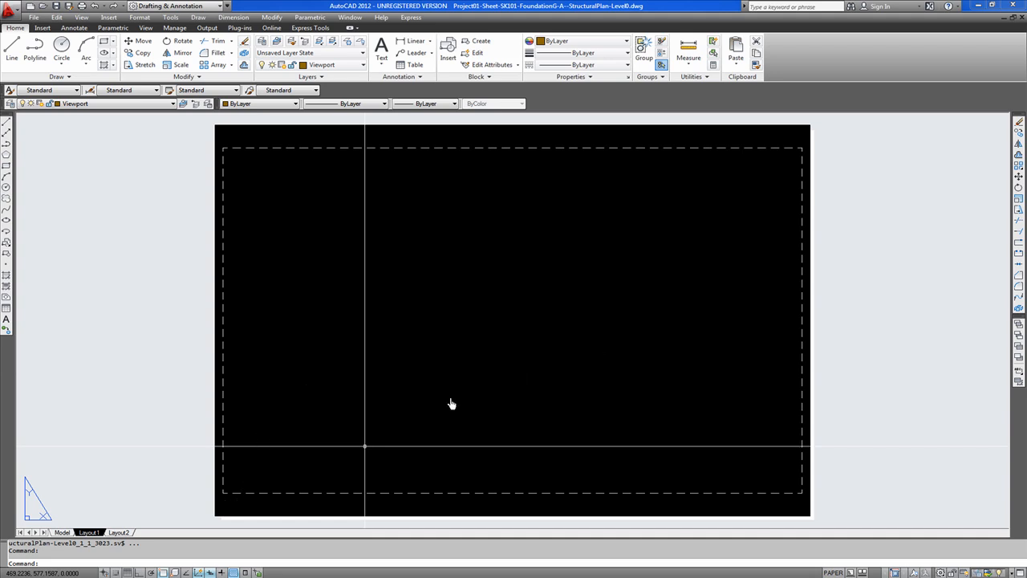
{"action": "mouse_move", "coordinate": [241, 493]}
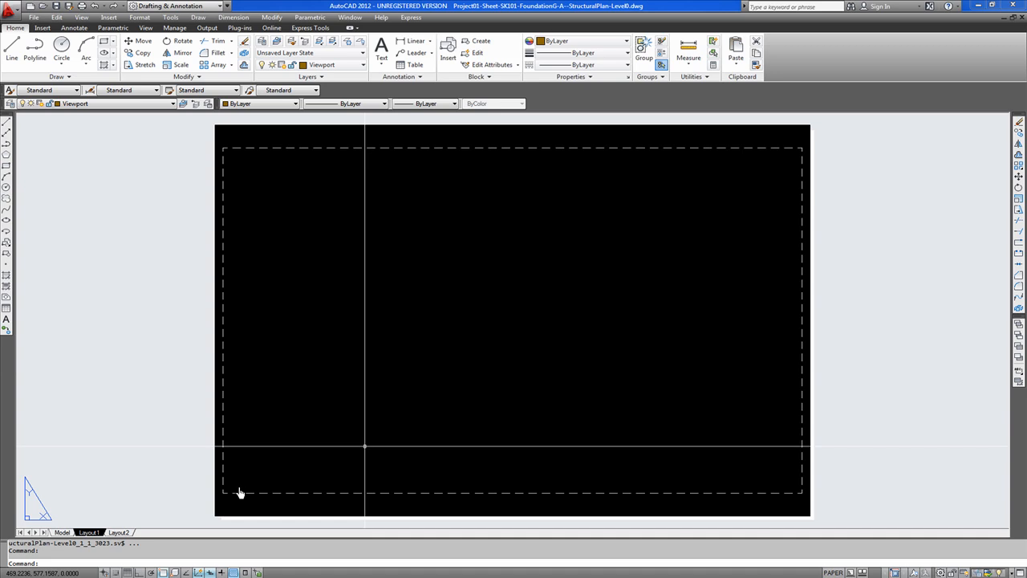
{"action": "mouse_move", "coordinate": [762, 222]}
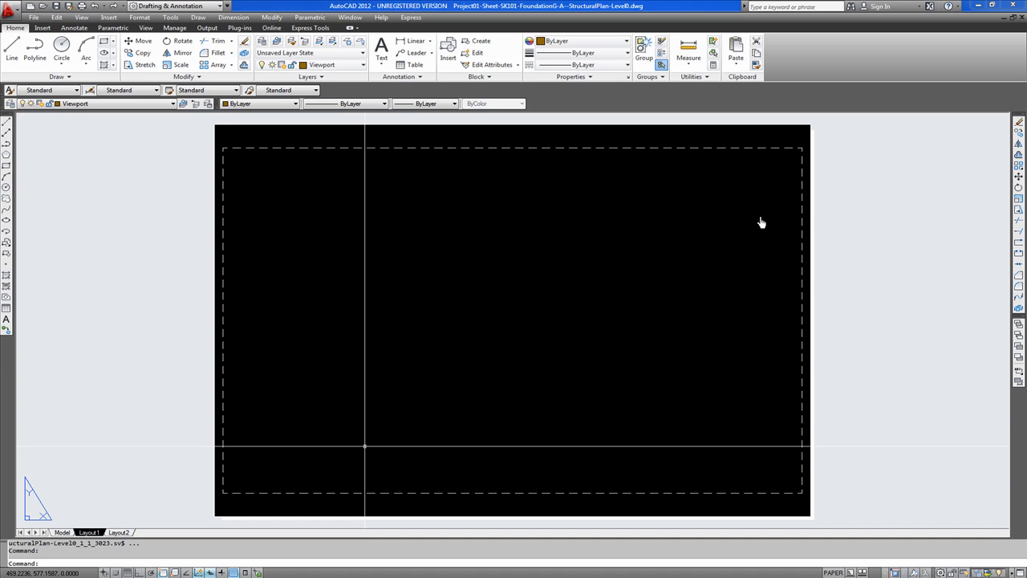
{"action": "mouse_move", "coordinate": [796, 173]}
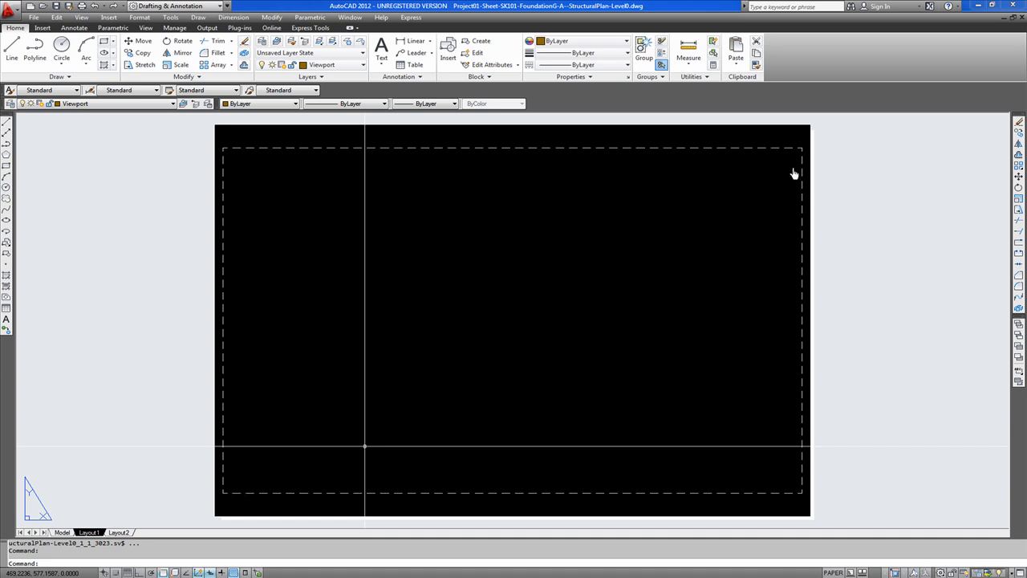
{"action": "mouse_move", "coordinate": [461, 358]}
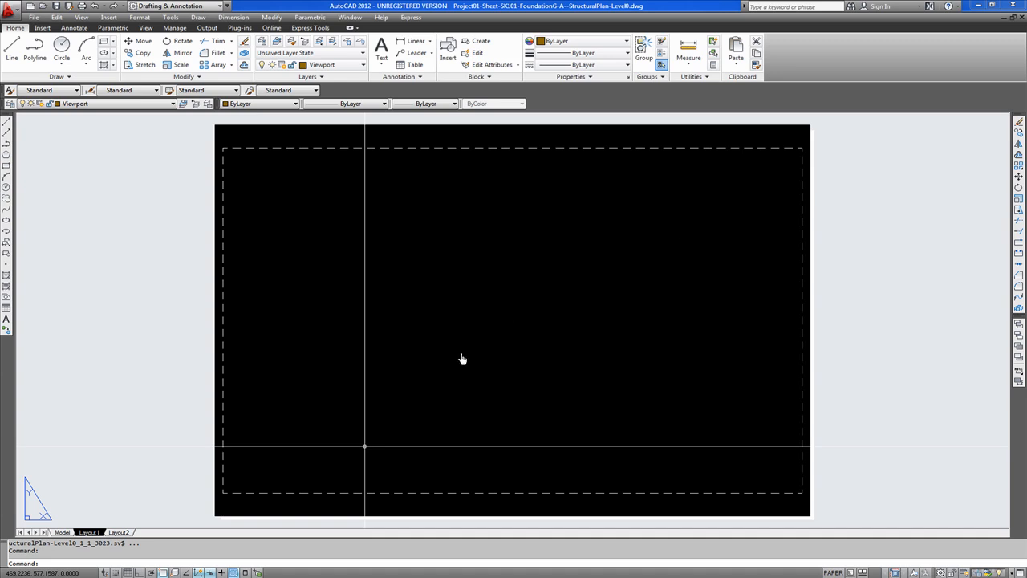
{"action": "mouse_move", "coordinate": [433, 388]}
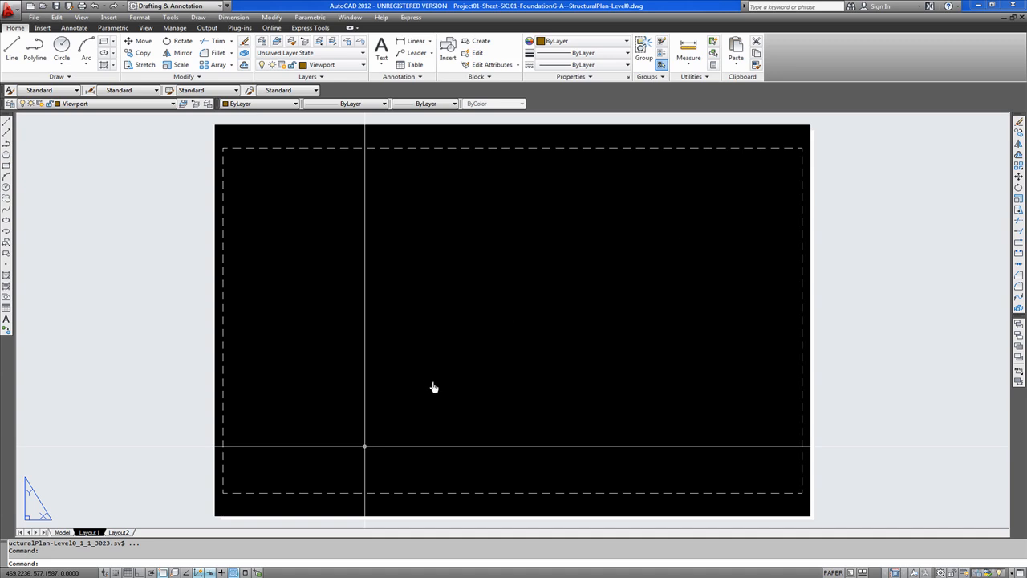
{"action": "mouse_move", "coordinate": [482, 354]}
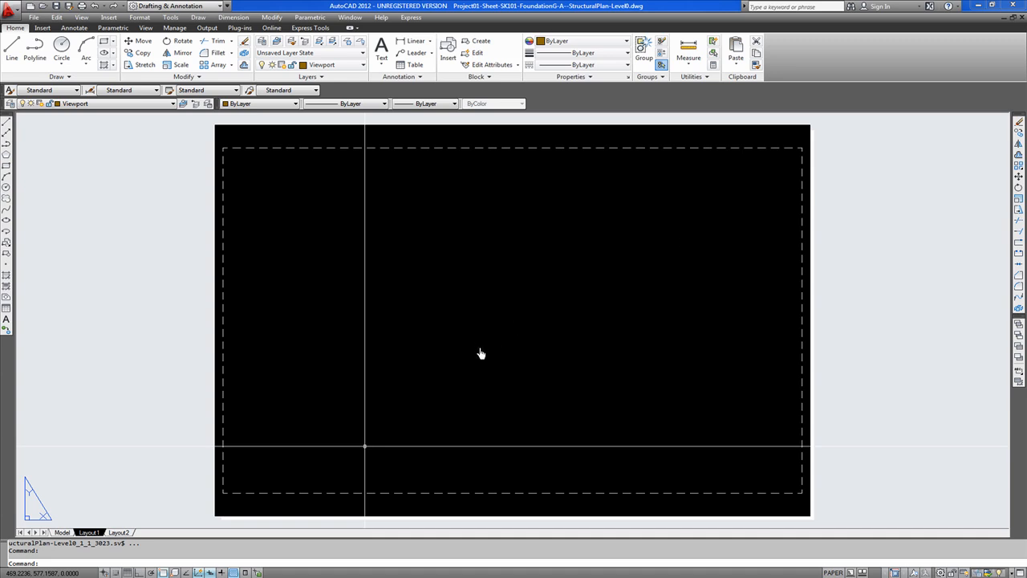
{"action": "mouse_move", "coordinate": [332, 429]}
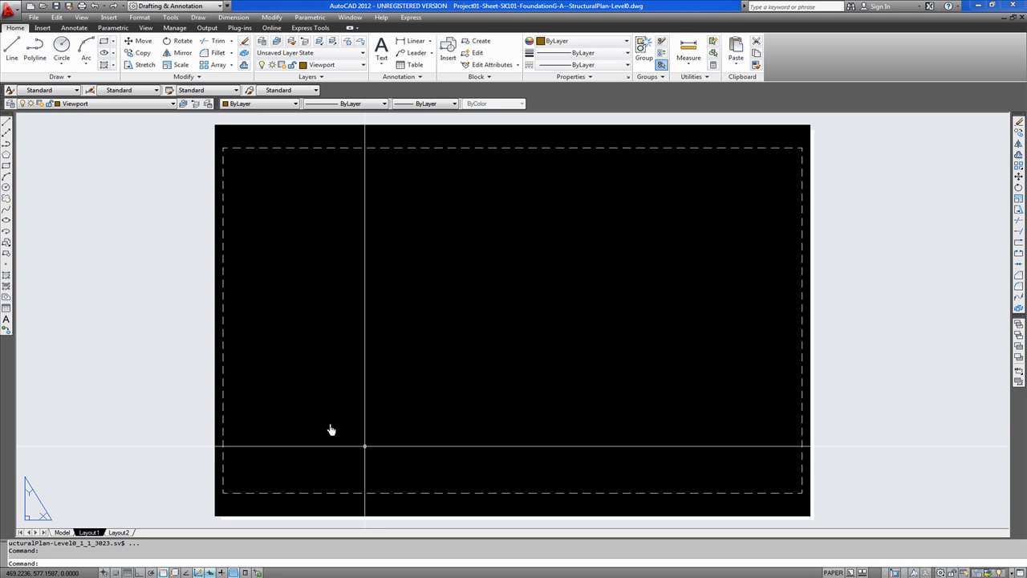
{"action": "mouse_move", "coordinate": [325, 426]}
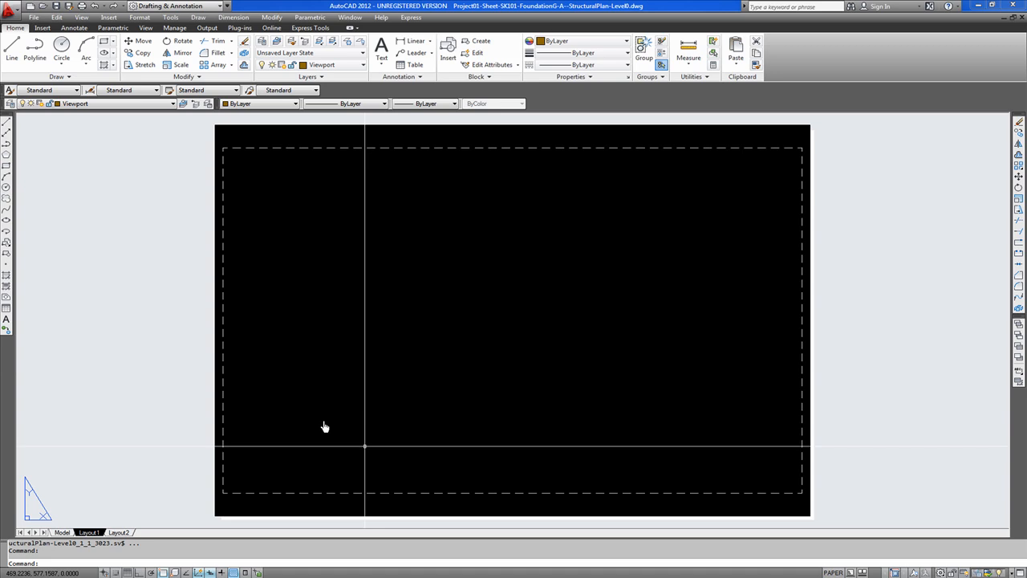
{"action": "mouse_move", "coordinate": [342, 419]}
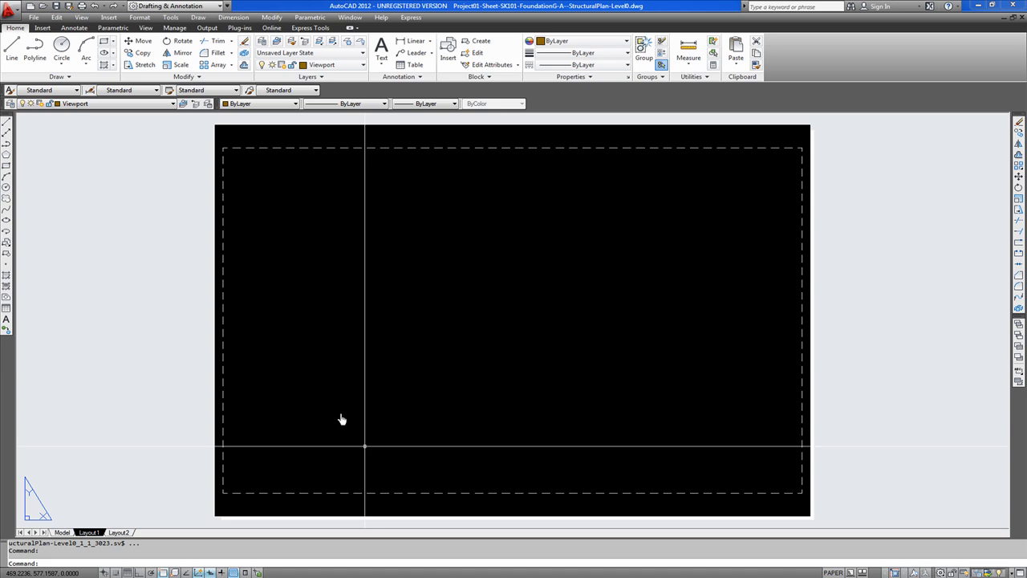
{"action": "mouse_move", "coordinate": [524, 191]}
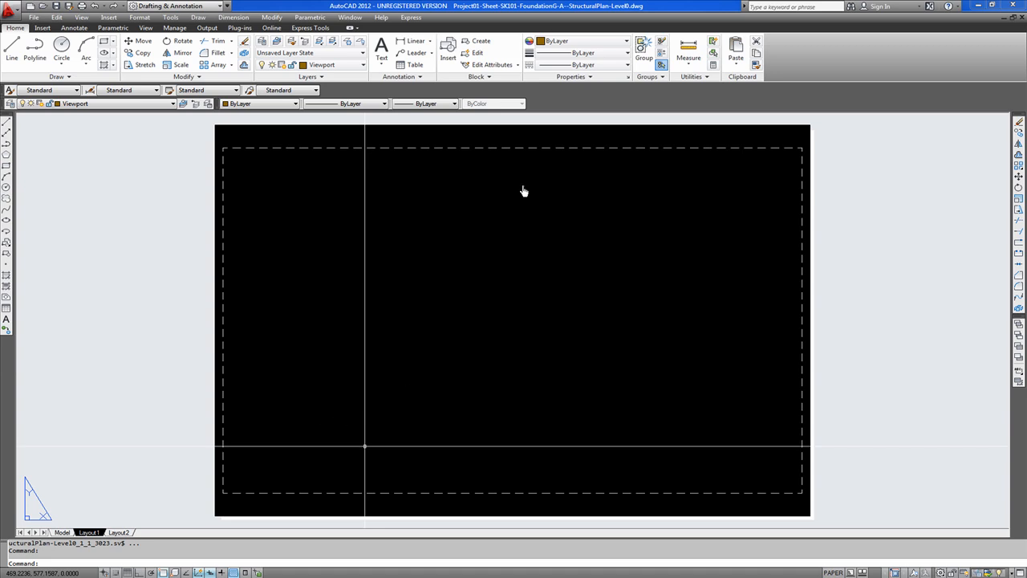
{"action": "mouse_move", "coordinate": [481, 249]}
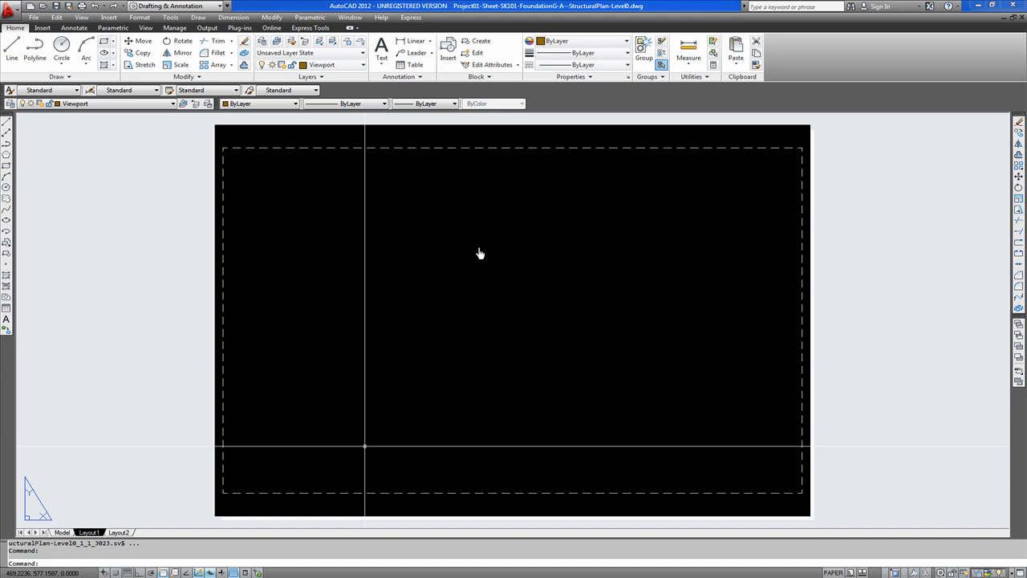
{"action": "mouse_move", "coordinate": [471, 341]}
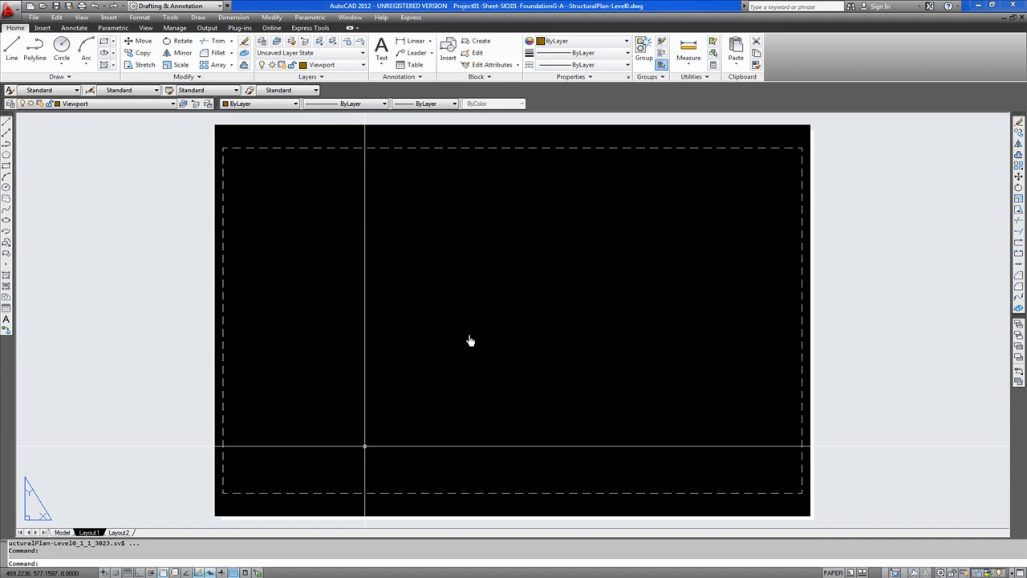
{"action": "mouse_move", "coordinate": [677, 424]}
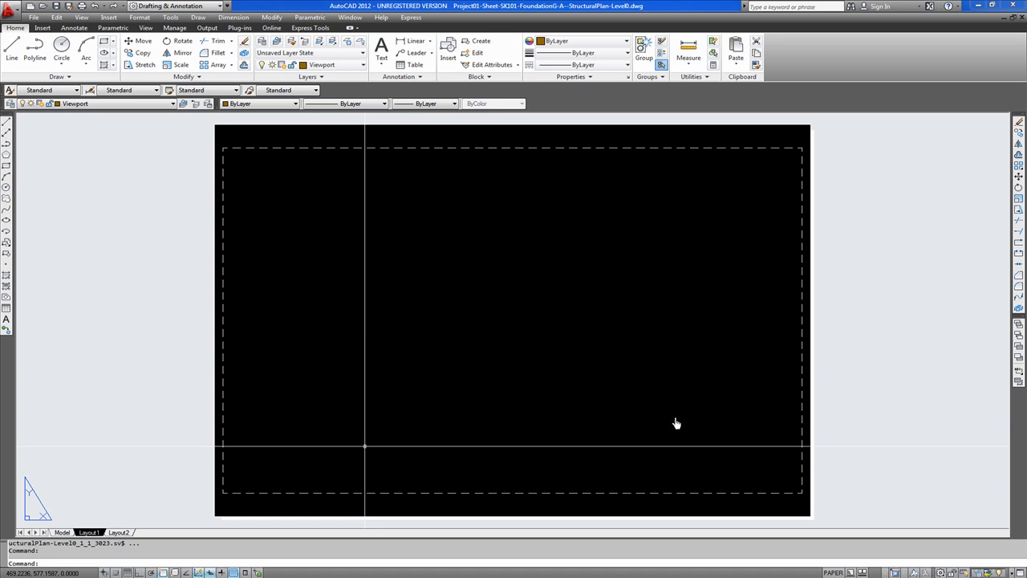